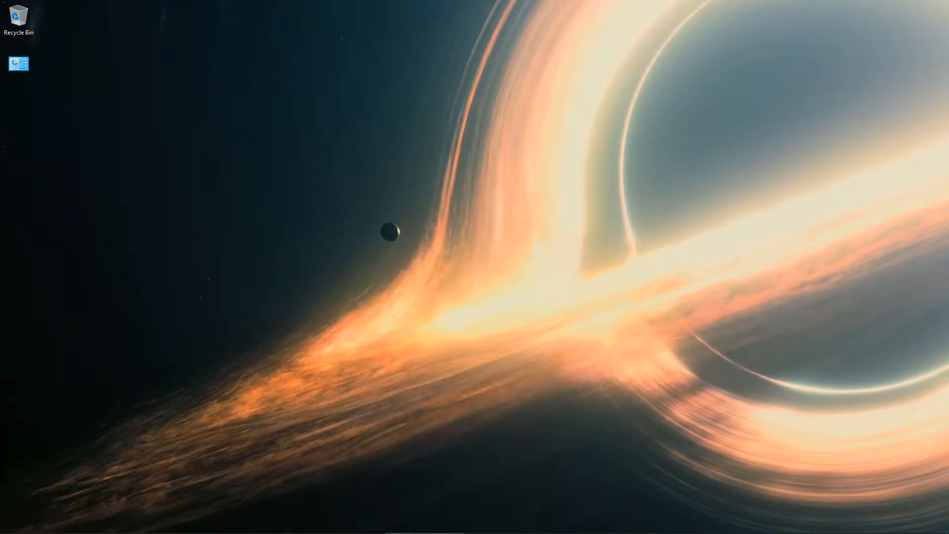
mouse_move(248, 523)
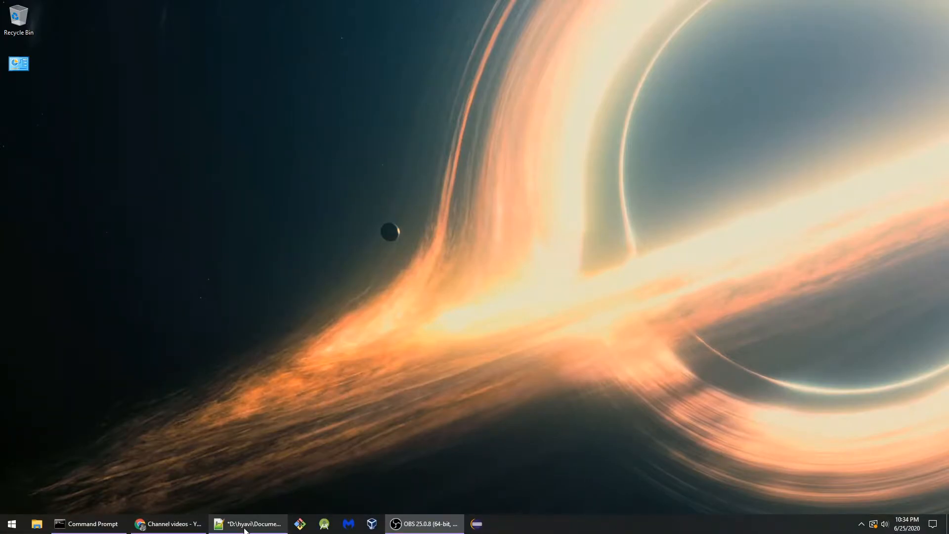
Restore the Notepad++ window holding the empty DogMaker.java from the taskbar
click(248, 523)
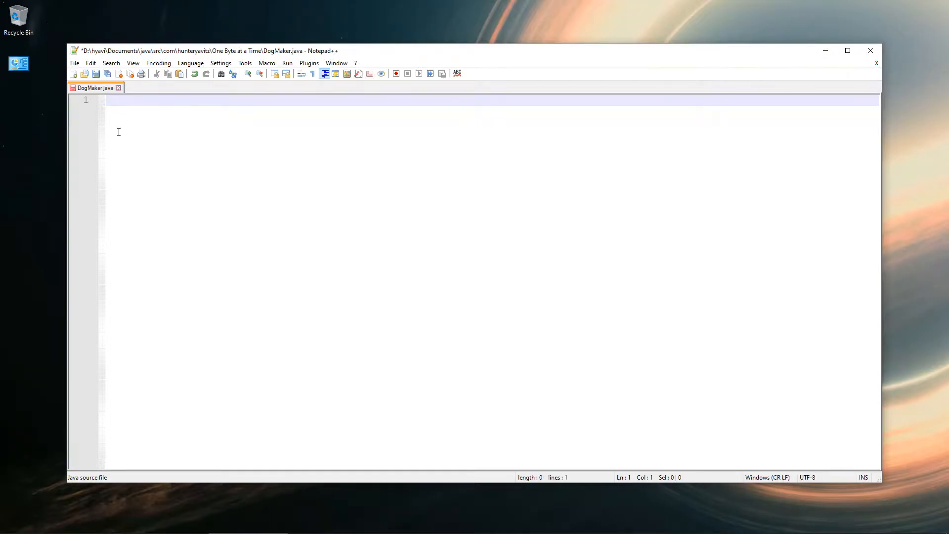
Write 'package dogbreeder;' and begin the DogMaker class declaration
text(pa)
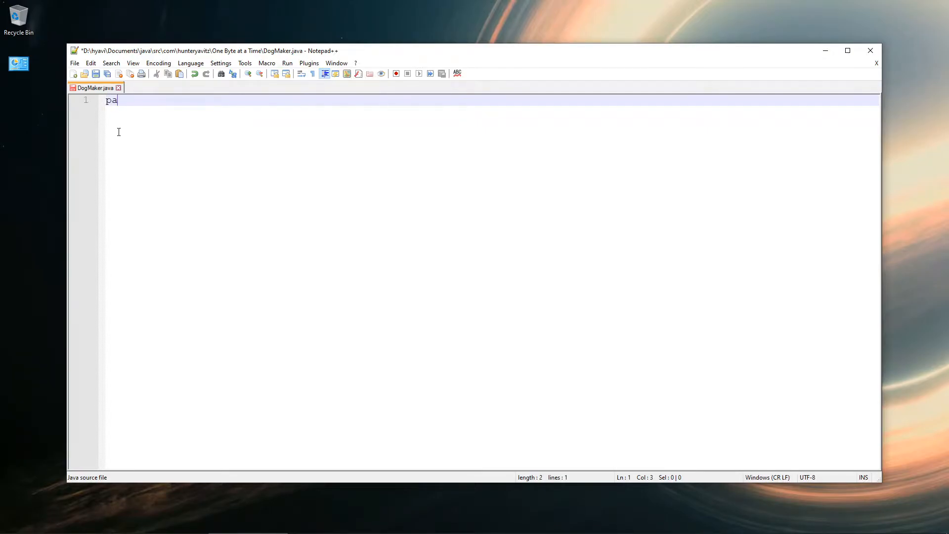
text(ckage)
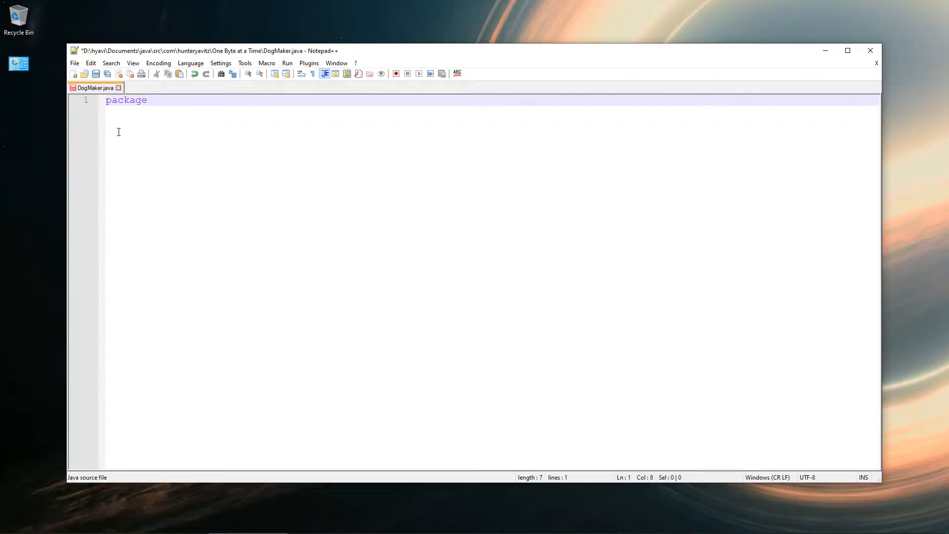
text(dogbre)
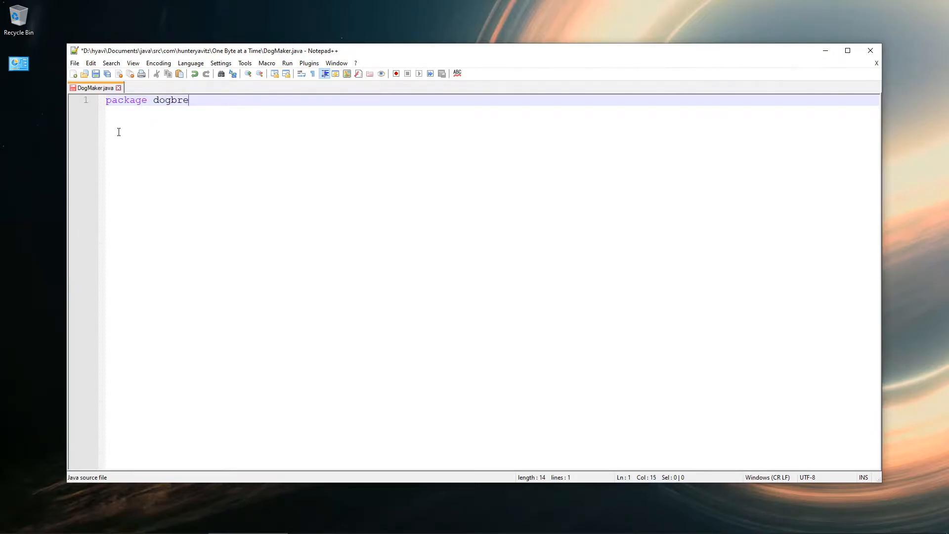
text(eder)
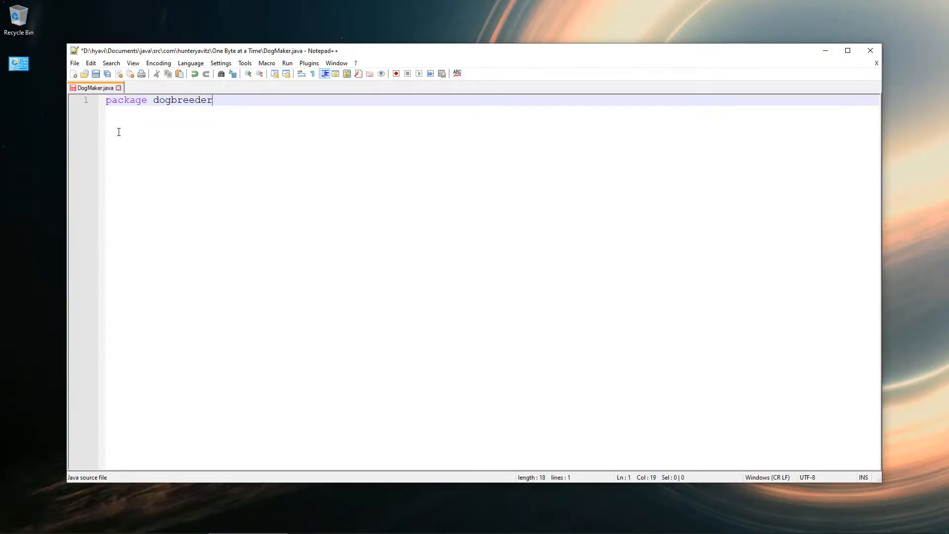
text(;)
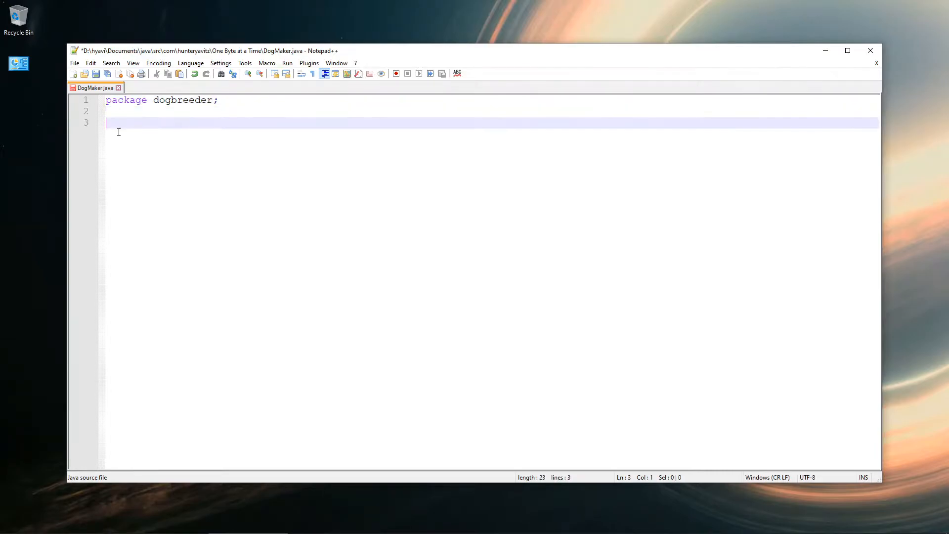
text(class)
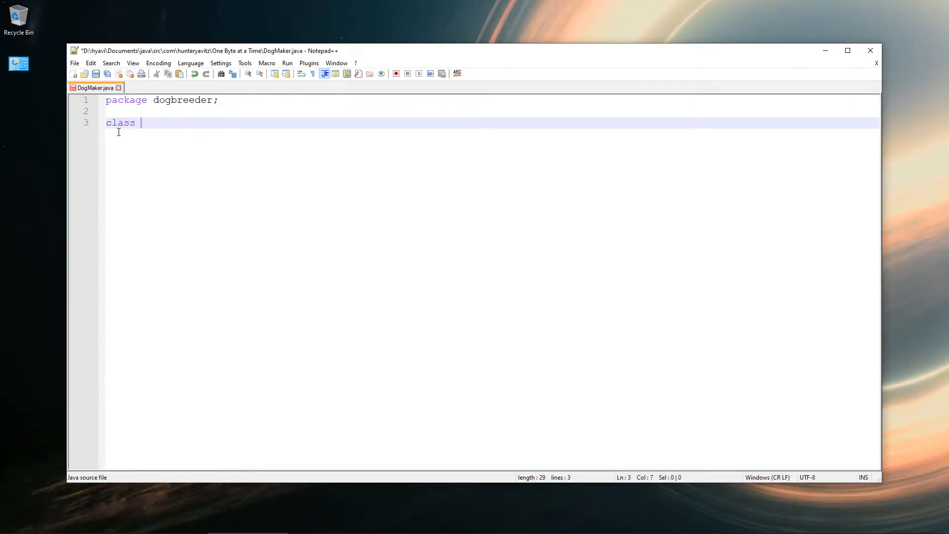
text(DogMaker {)
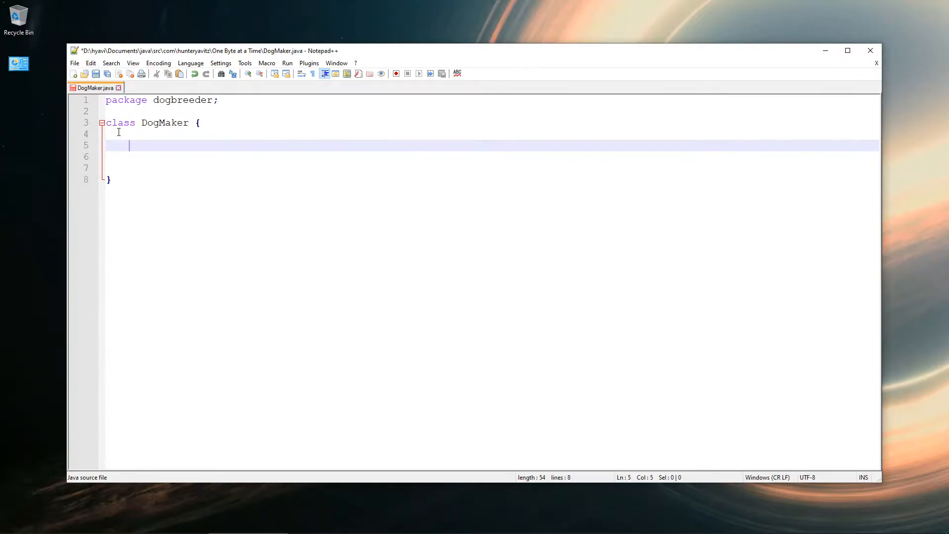
Type the 'public static void main(String[] args)' method signature inside the class
text(oubld)
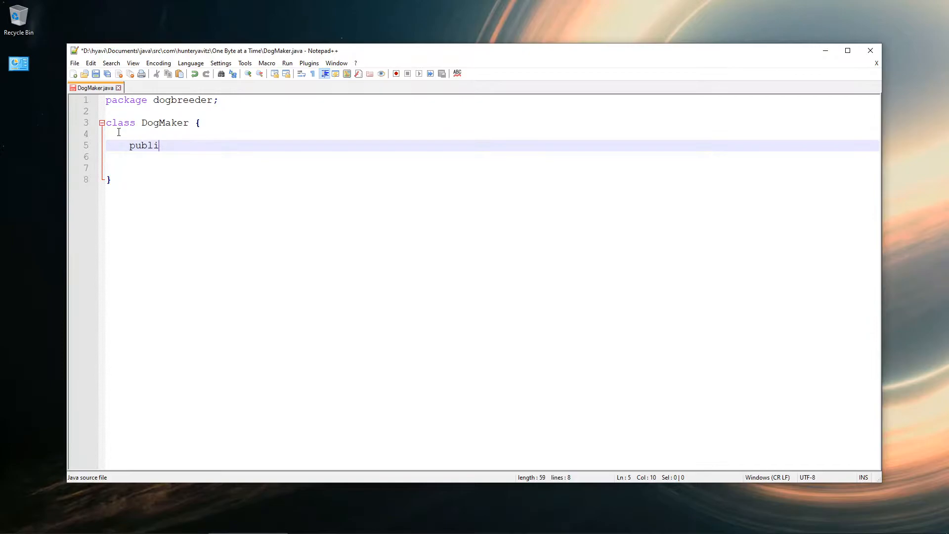
text(c static main)
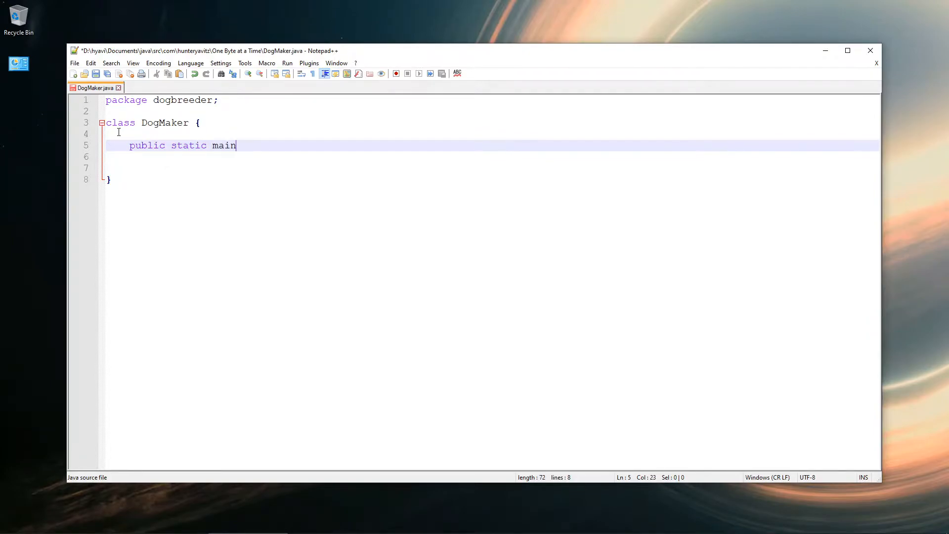
text(void)
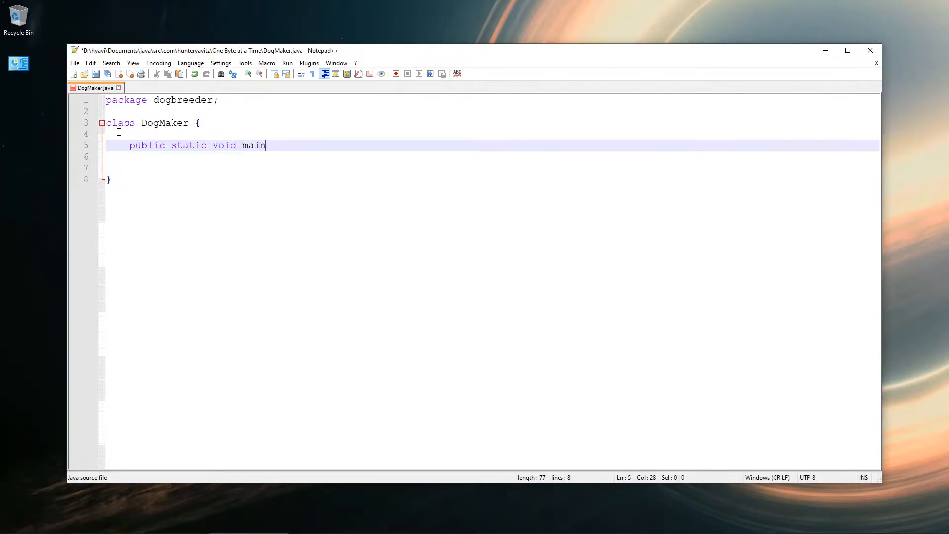
text((String[] args)
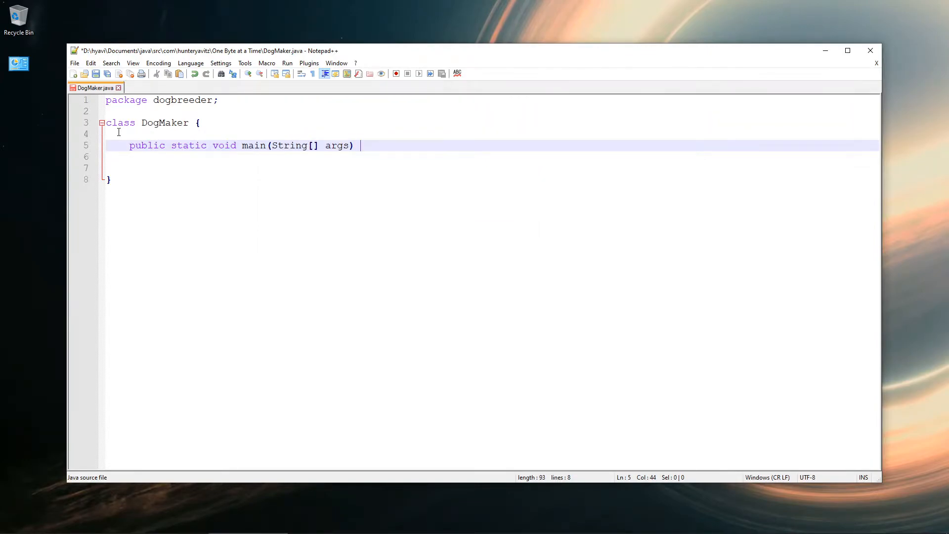
Add the opening brace that starts the main method's body
text({)
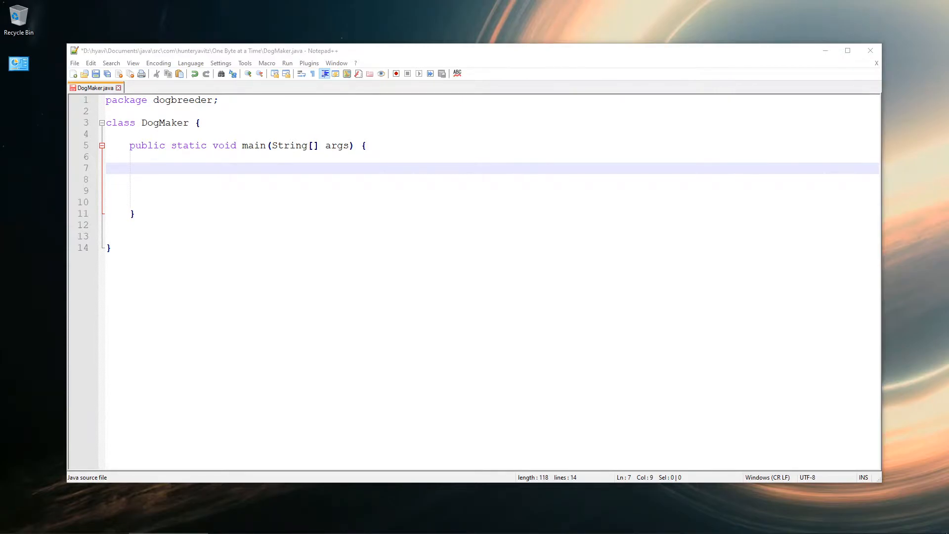
mouse_move(57, 192)
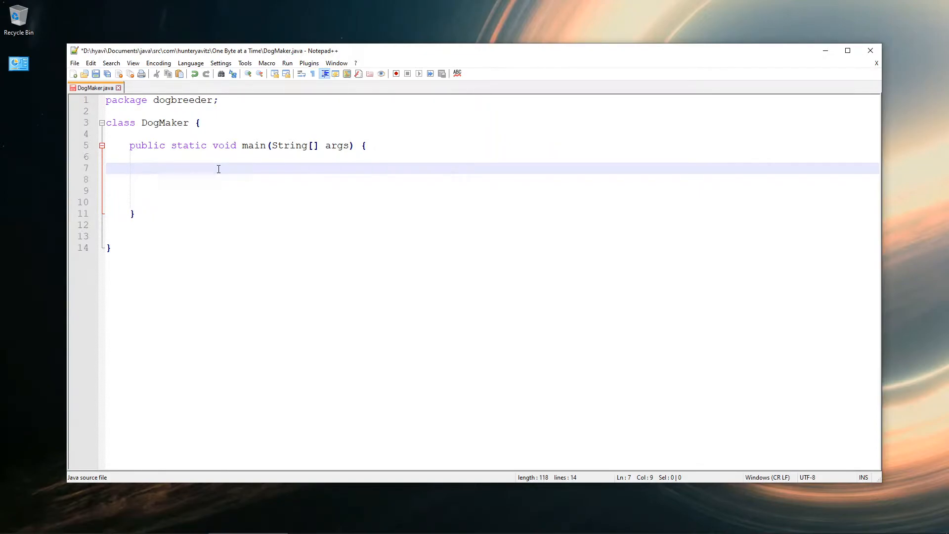
Declare 'Dog dog1 = new Dog();' and 'Dog dog2 = new Dog();' in main
text(Dog)
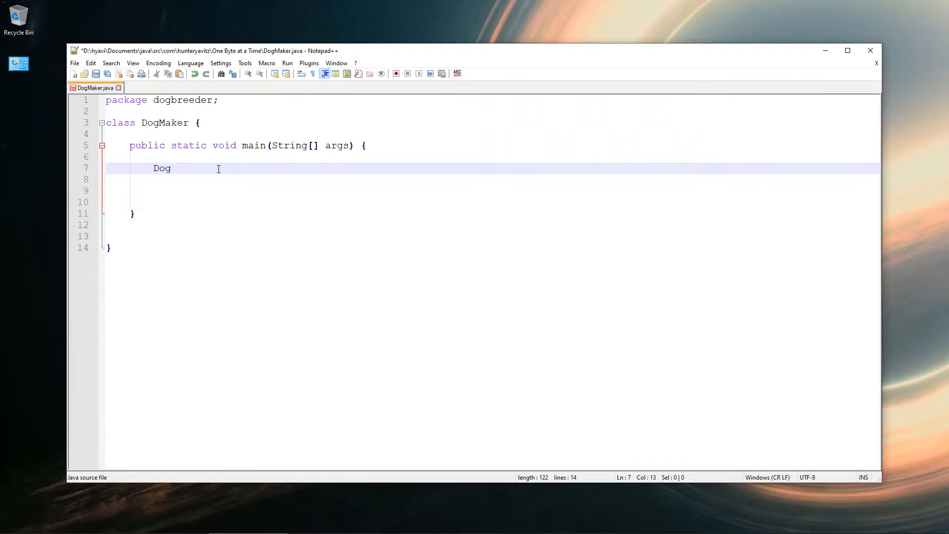
text(dog)
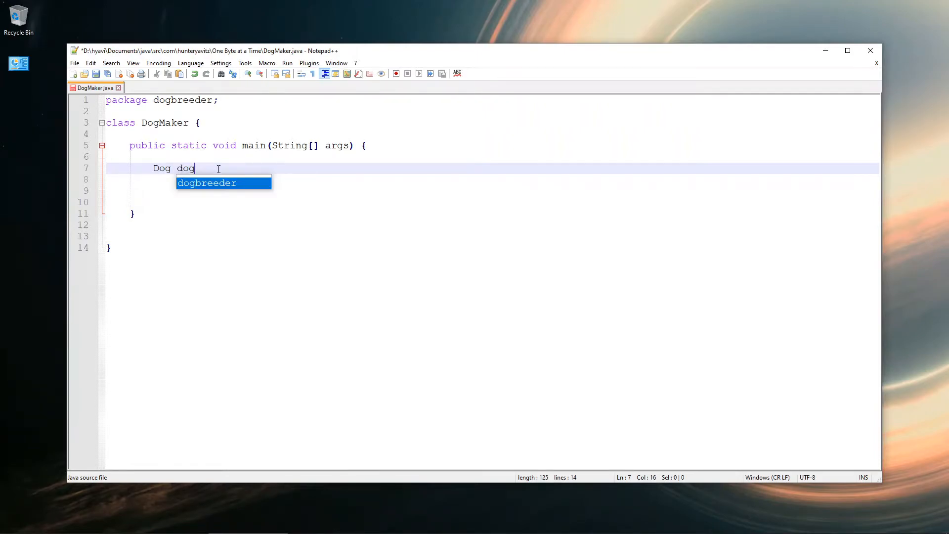
text(1)
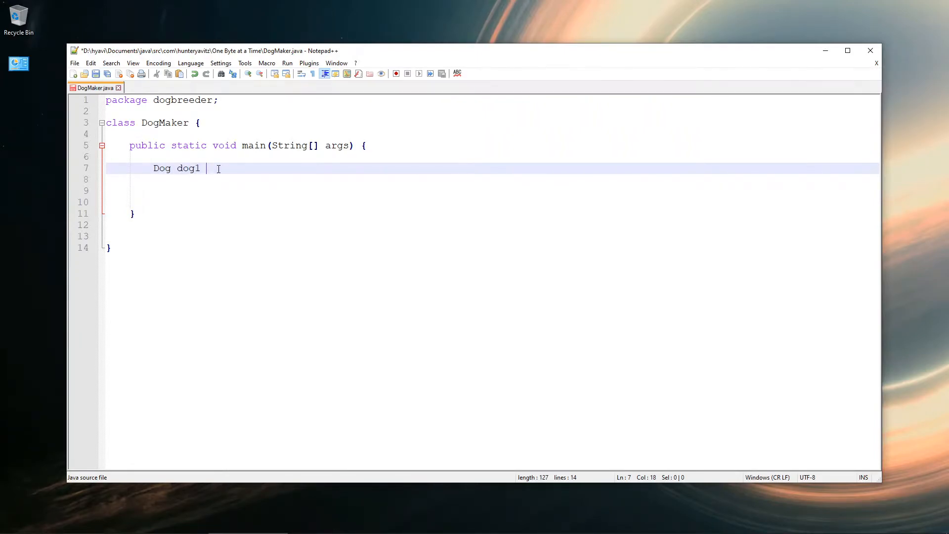
text(= new)
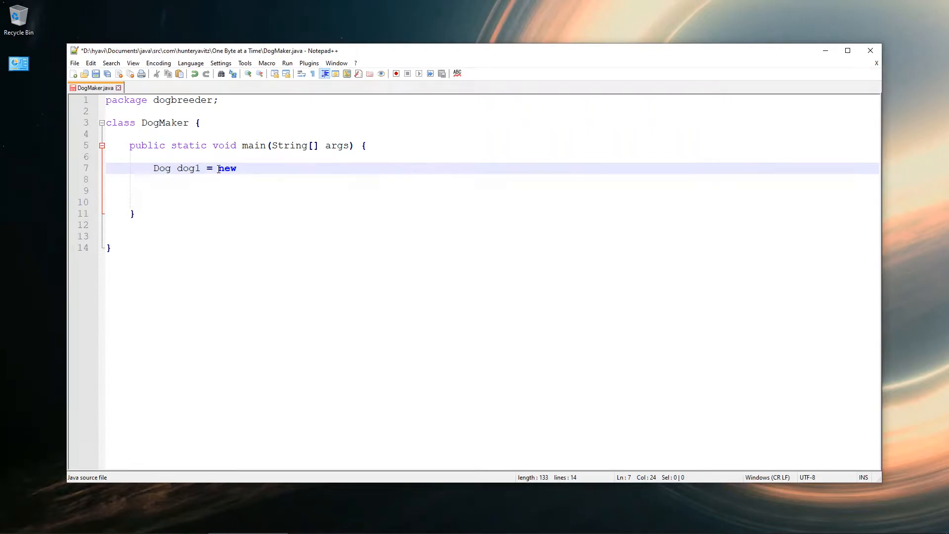
text(Dog();)
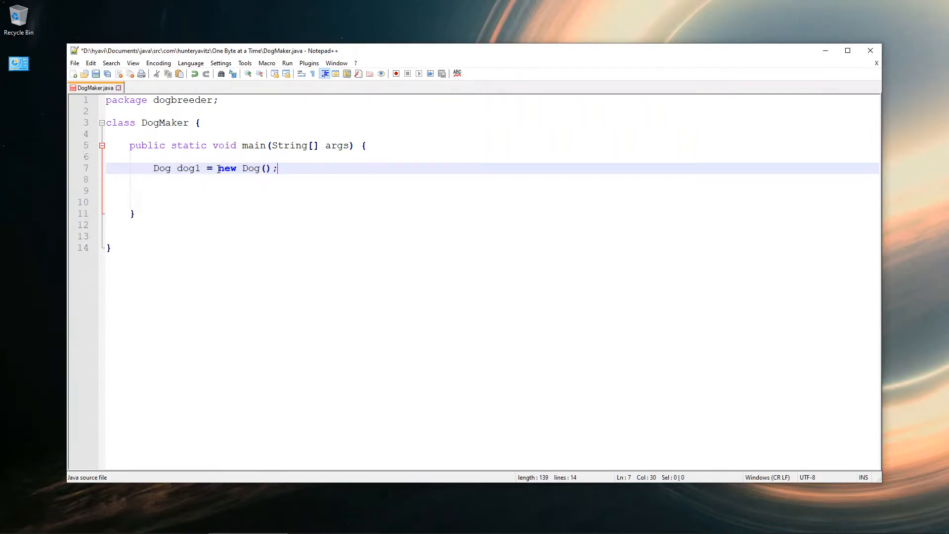
text(Dog dog2)
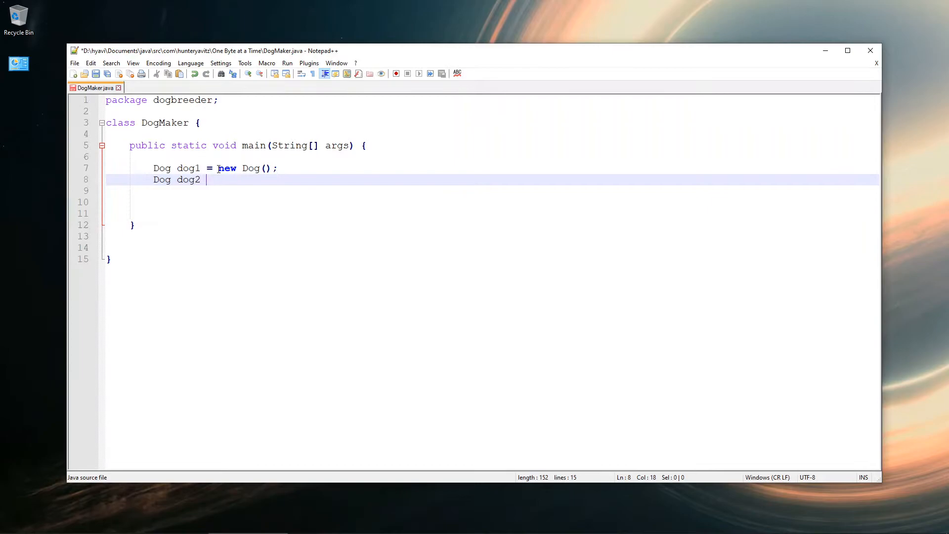
text(= new D)
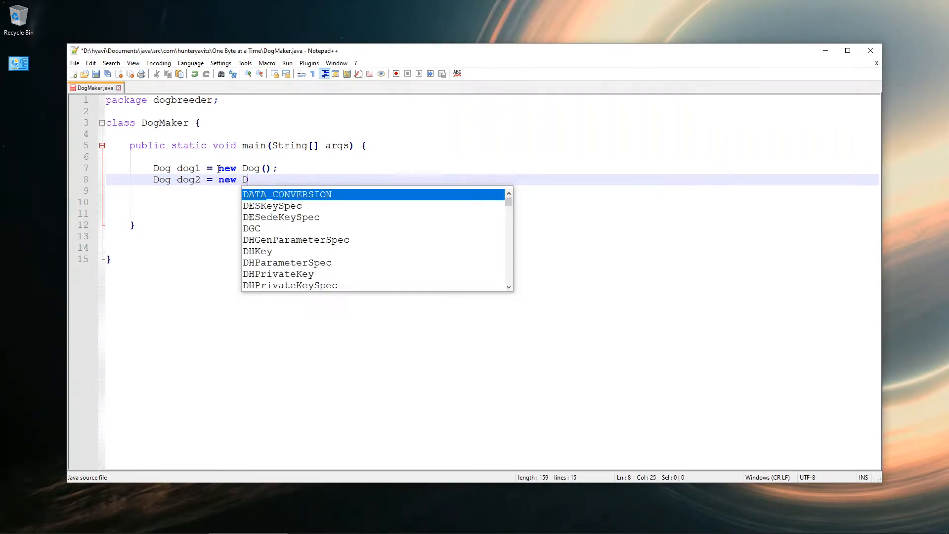
text(og())
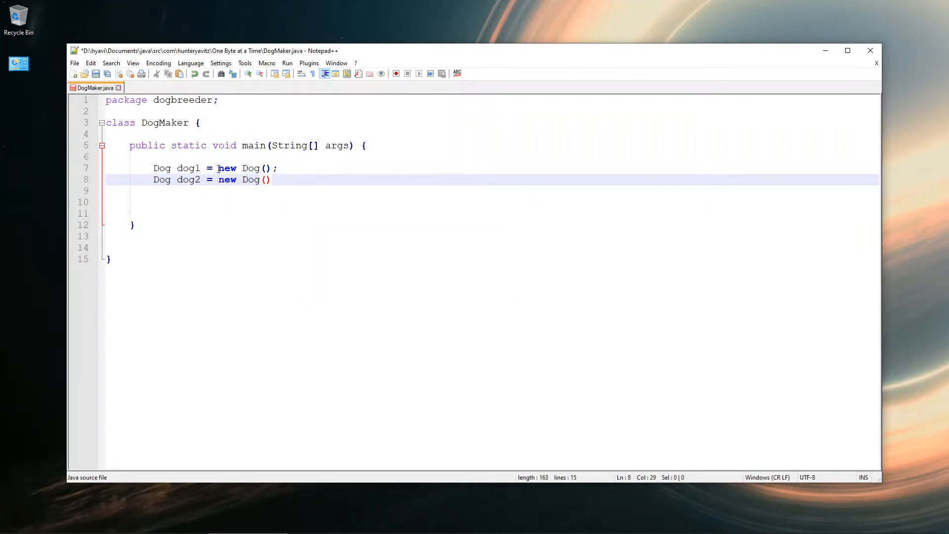
text(;)
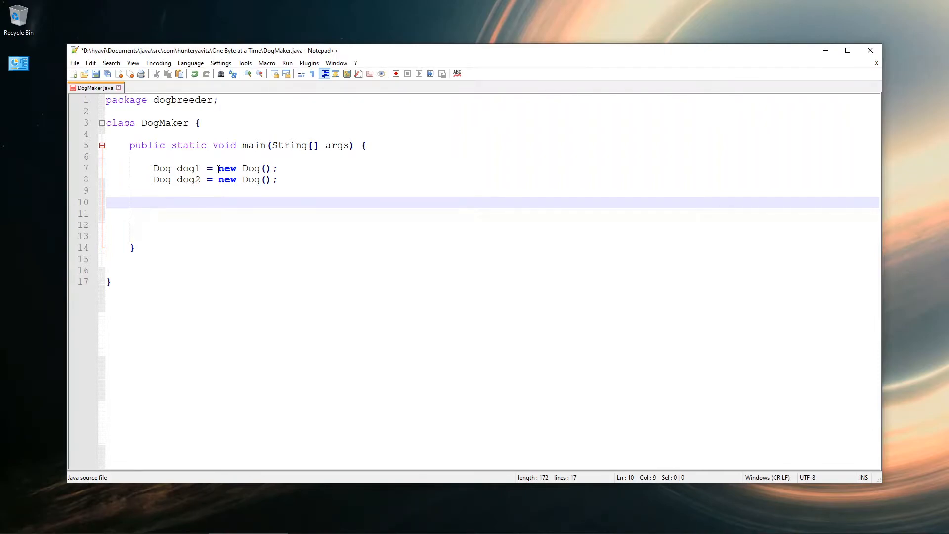
Assign dog1 the breed "Dalmation" and colour "Spotted"
text(dog1.)
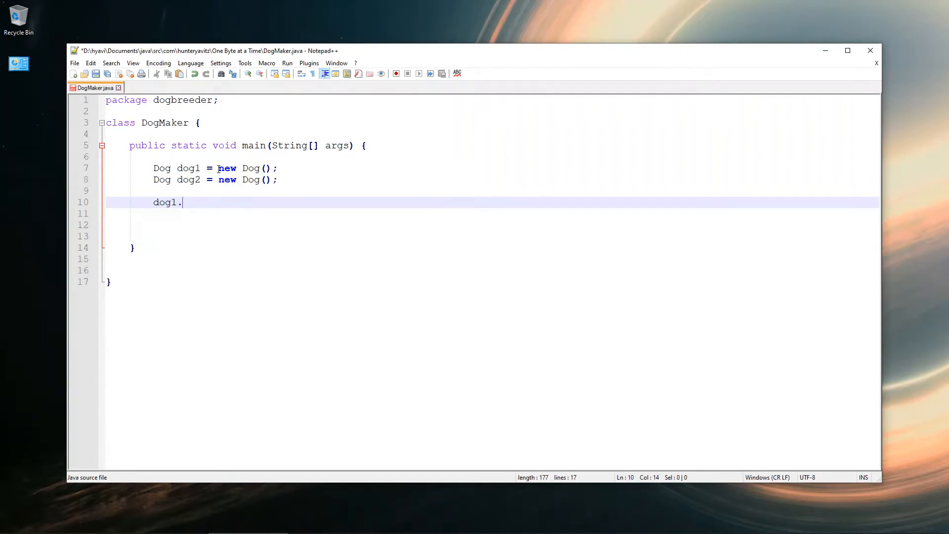
text(assign)
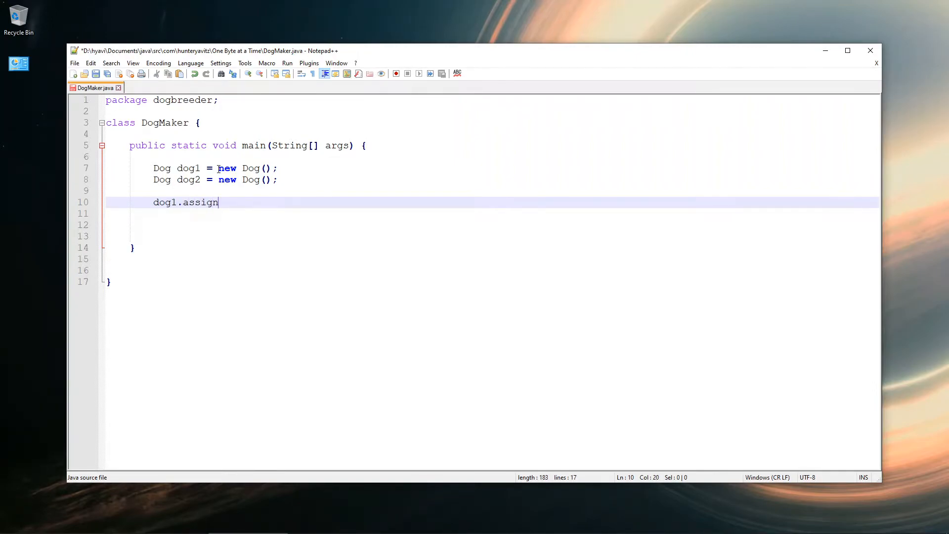
text(Bree)
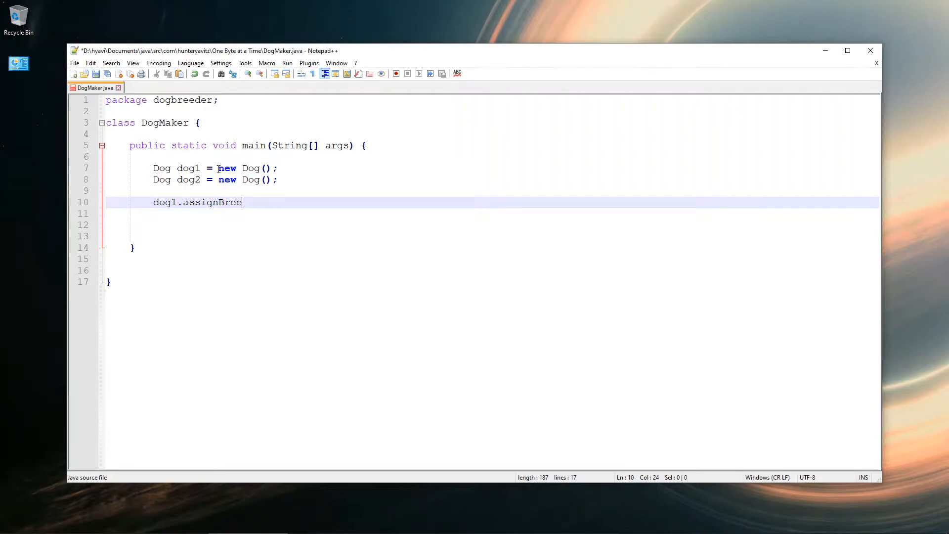
text(d(")
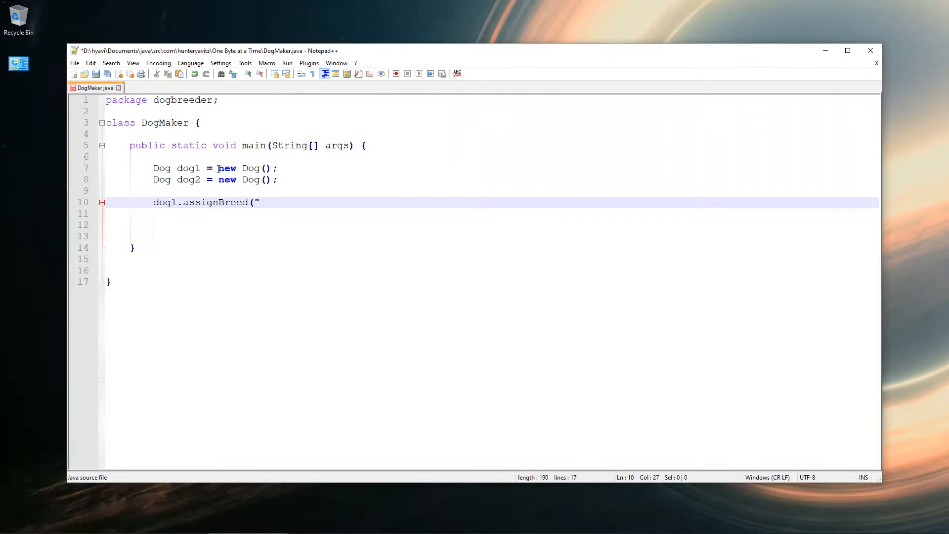
text(Dalmation)
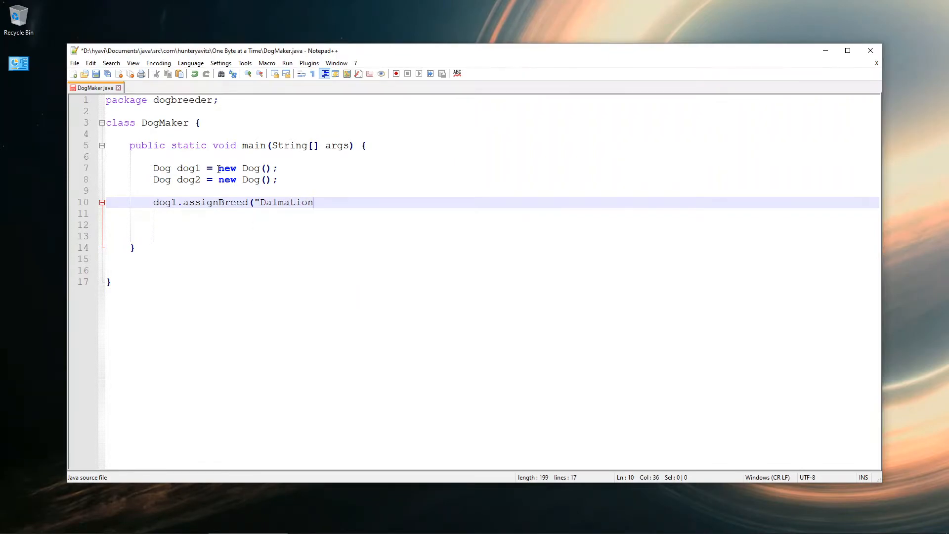
text(");)
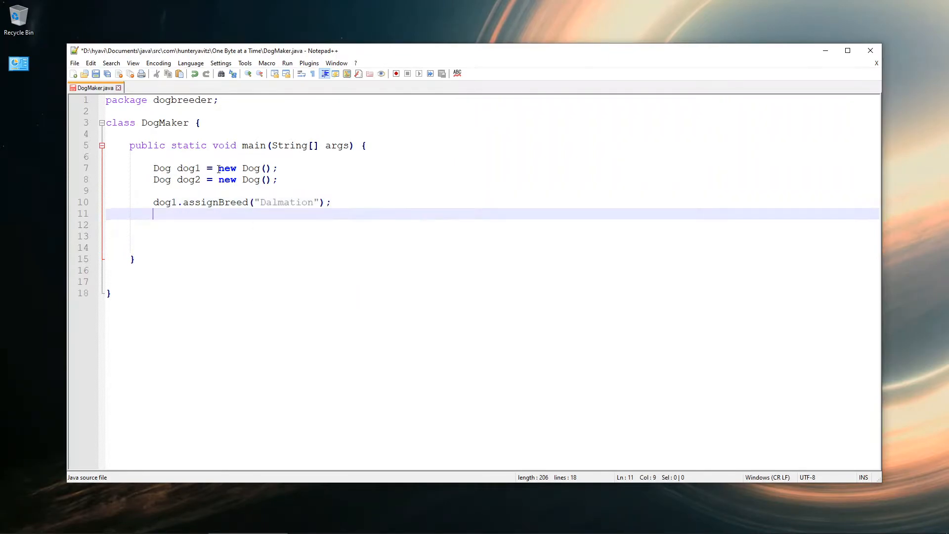
text(dog1)
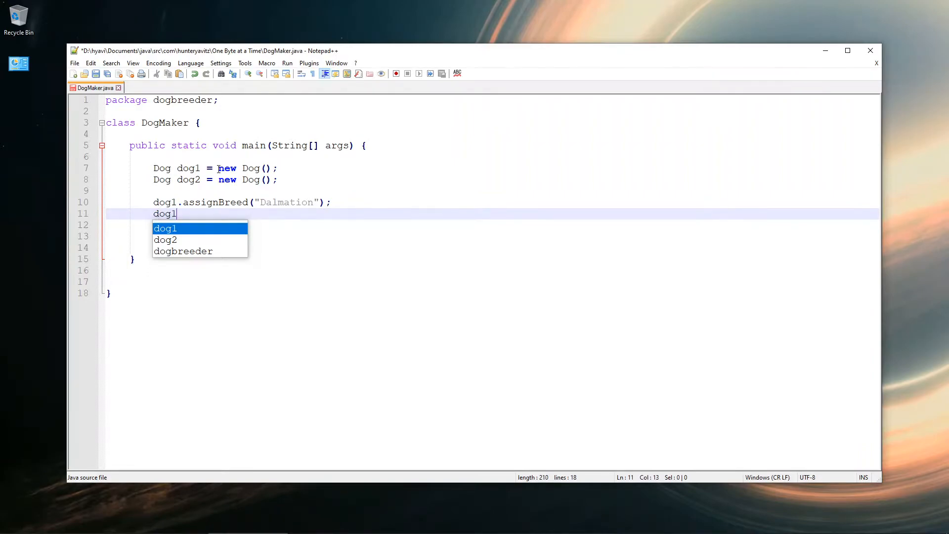
text(.assignCol)
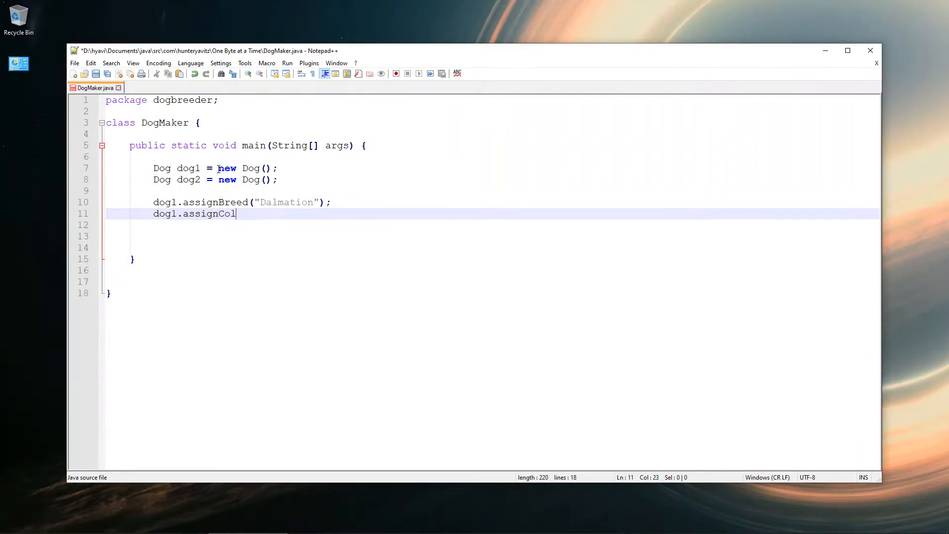
text(or(")
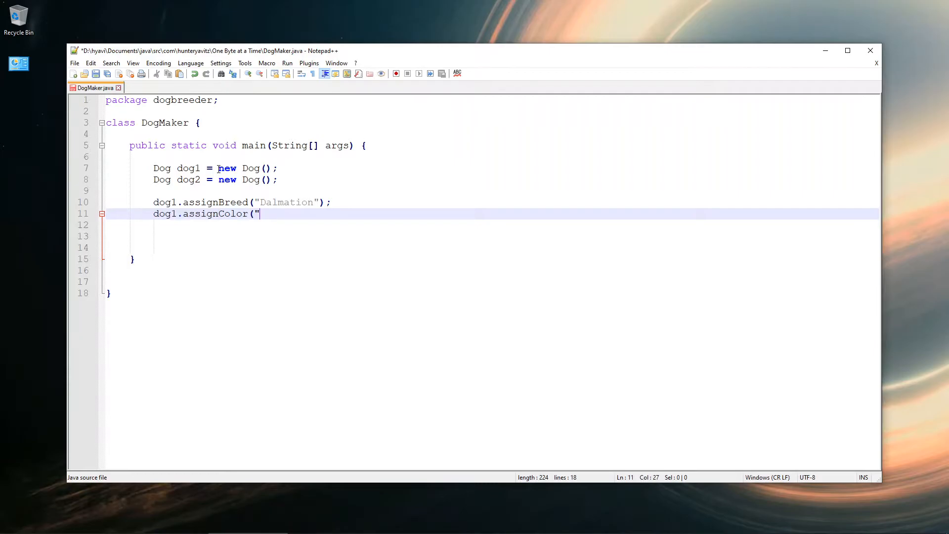
text(Sp)
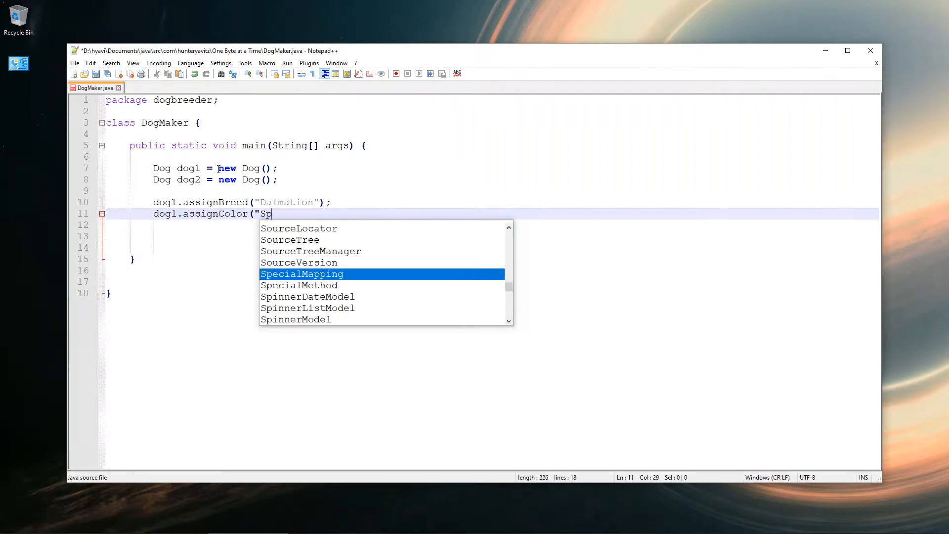
text(potted")
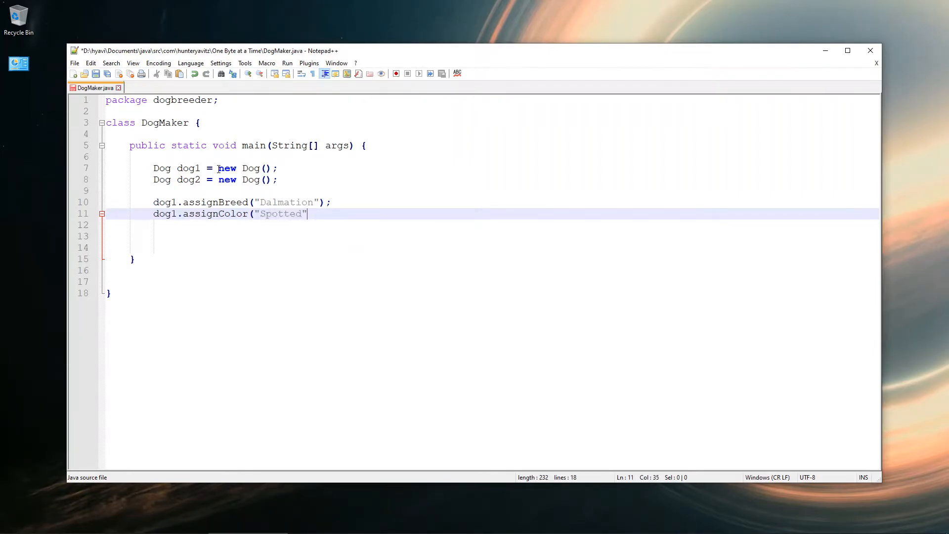
text();)
click(492, 225)
text(dog1.assign)
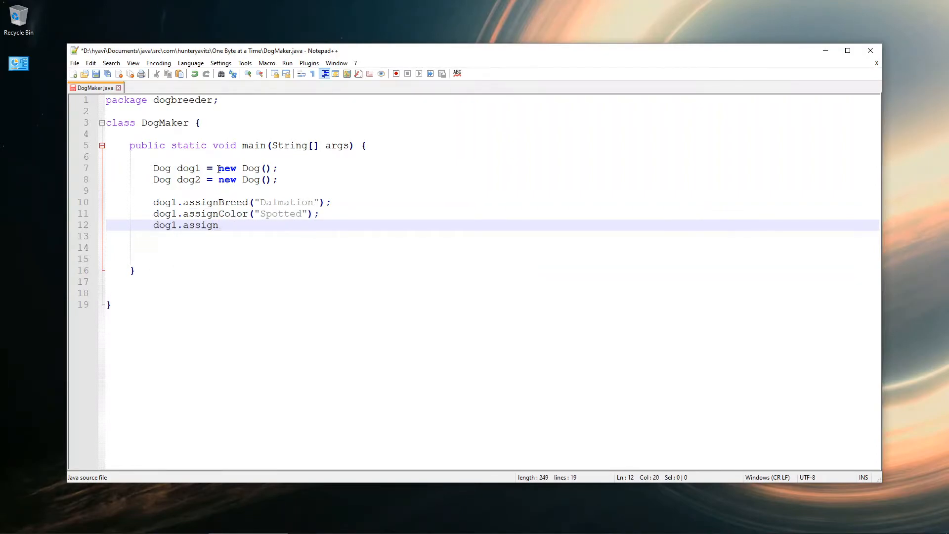
Assign dog1 the name "Princess", age 3 and weight 20
text(Name(")
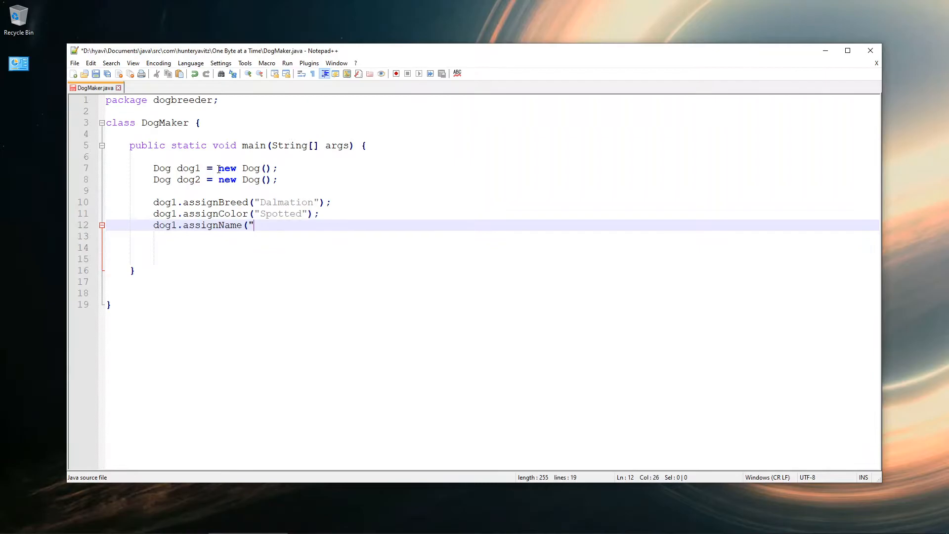
text(Princess)
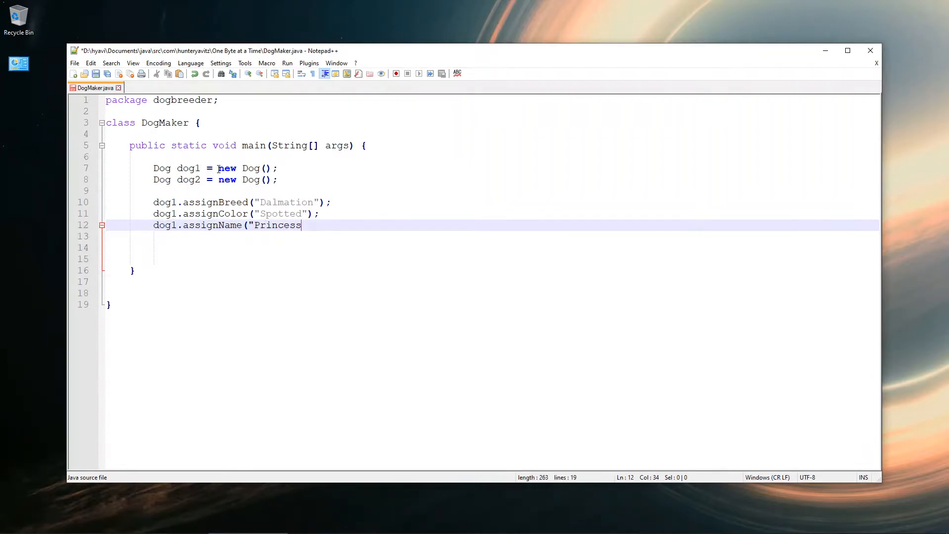
text(");)
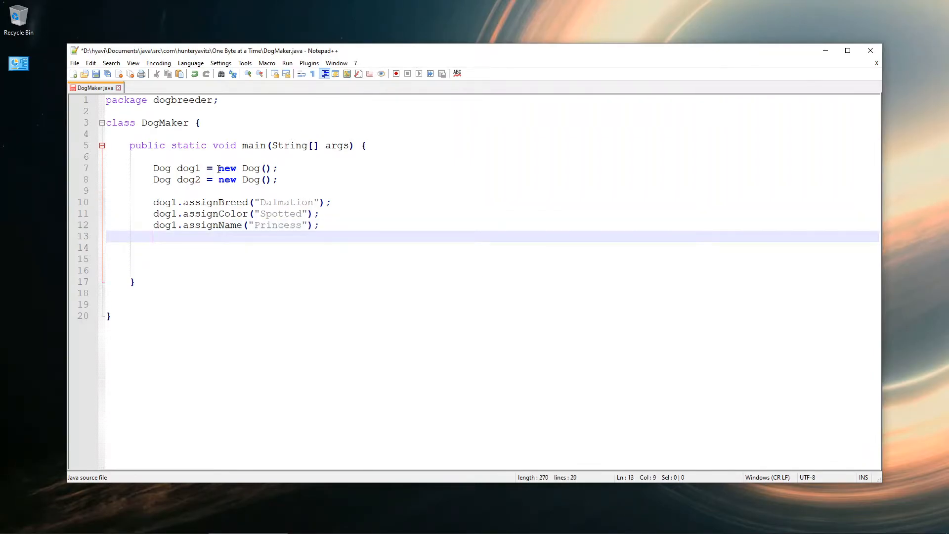
text(dog1.assignAge)
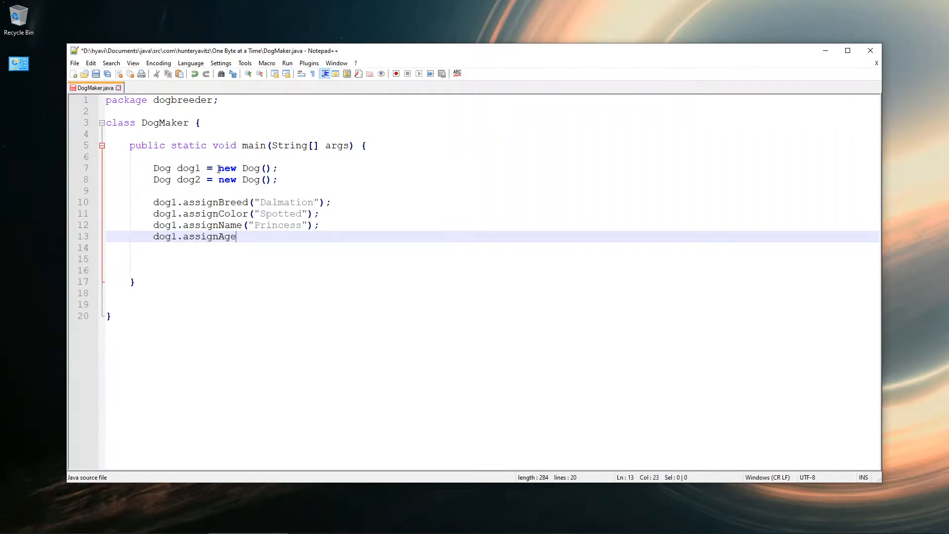
text(()
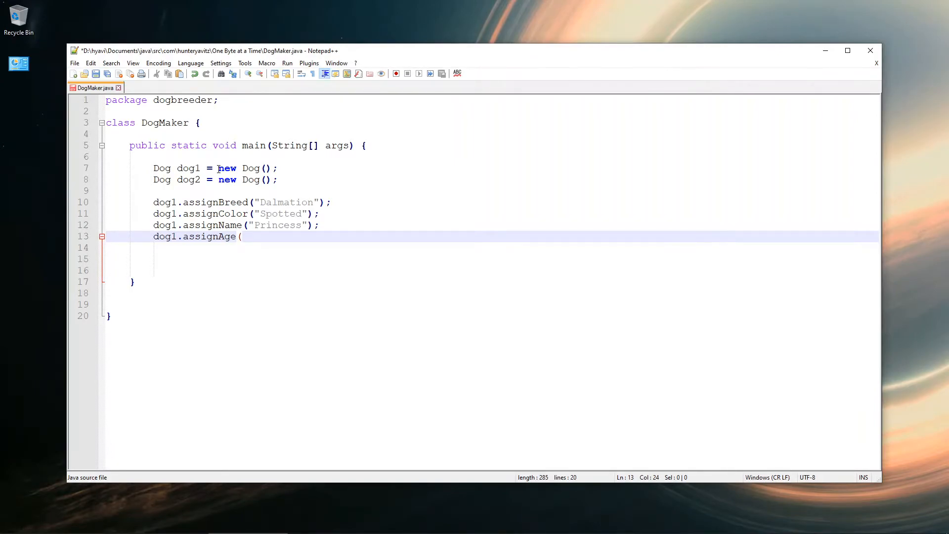
text(3);)
click(491, 247)
text(dog)
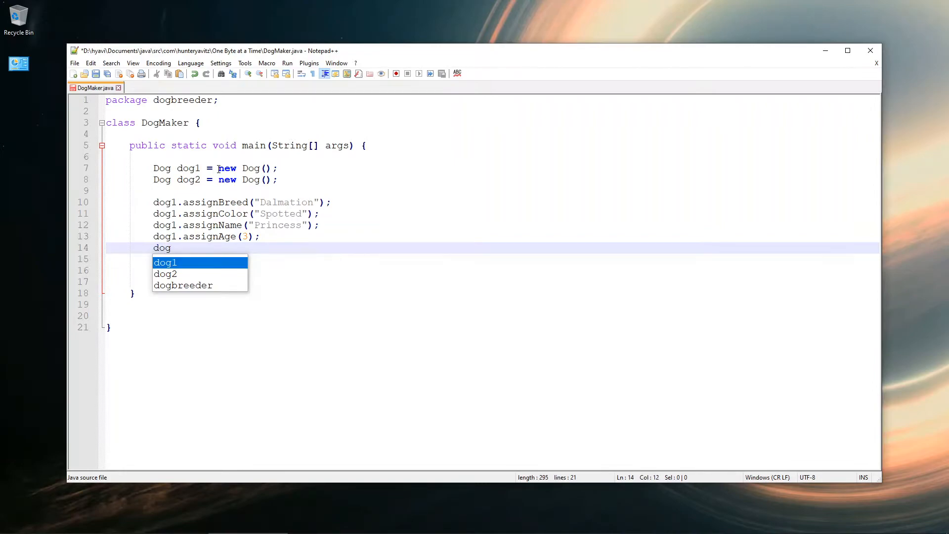
text(1.assignWeight)
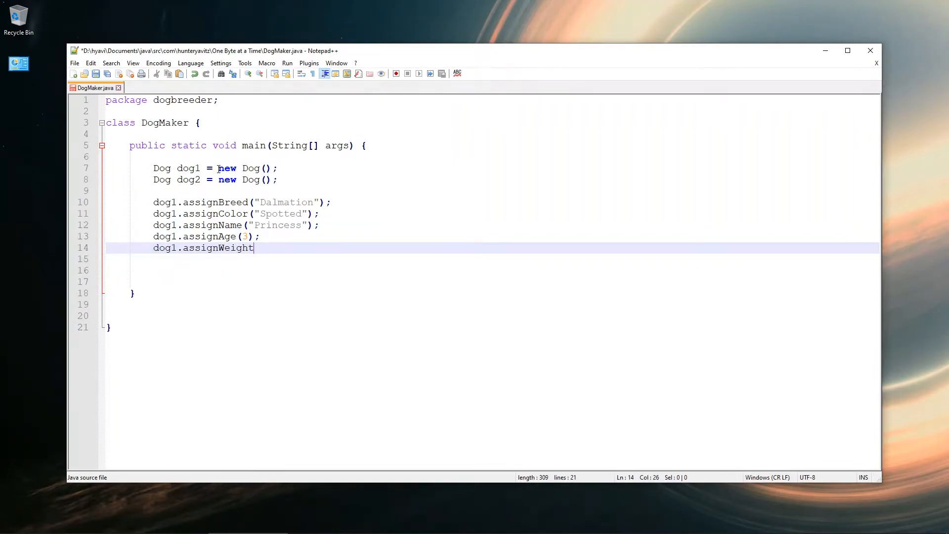
text((20);)
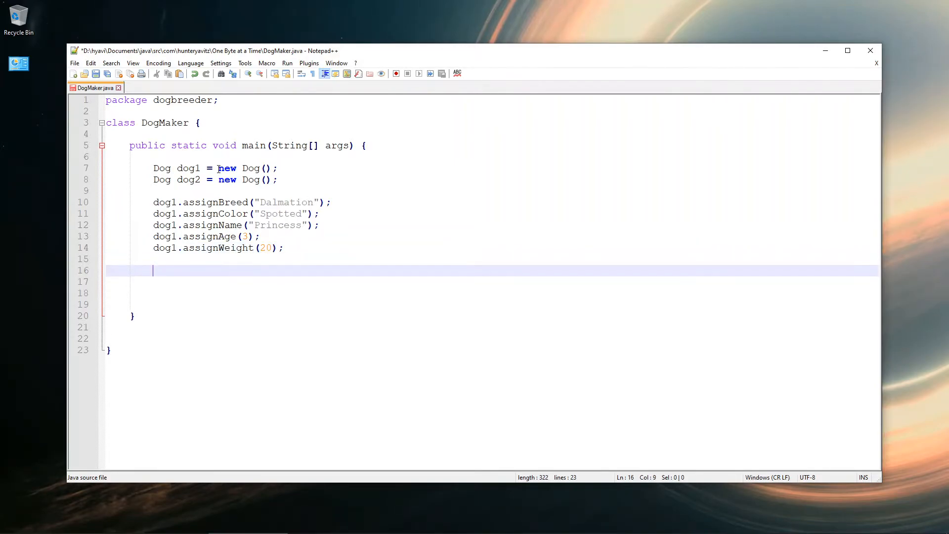
text(dog2.)
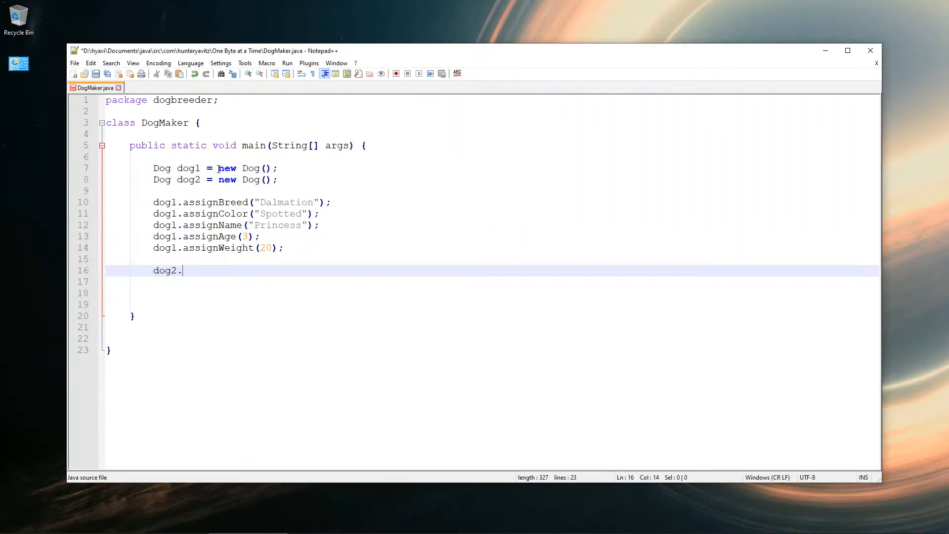
Assign dog2 the breed "Dachshund" and colour "Black"
text(assignBreed()
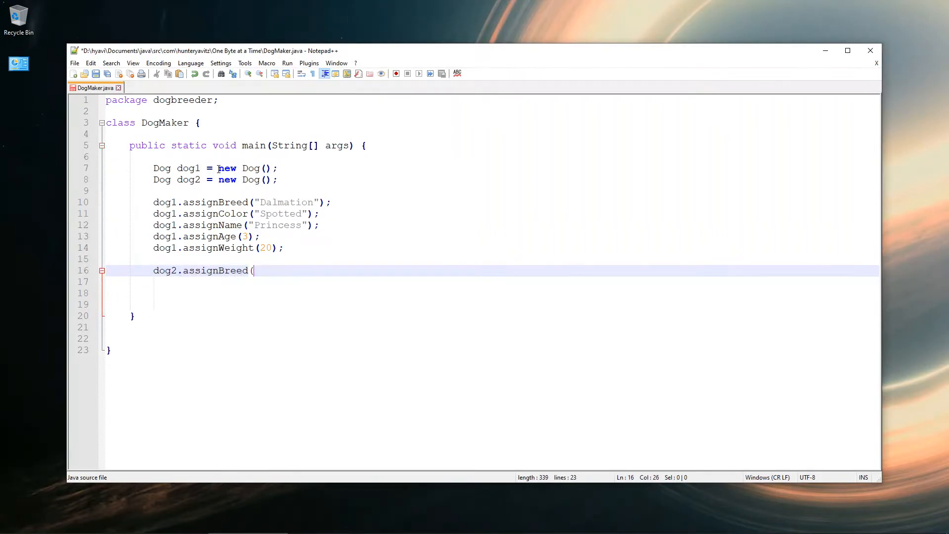
text(")
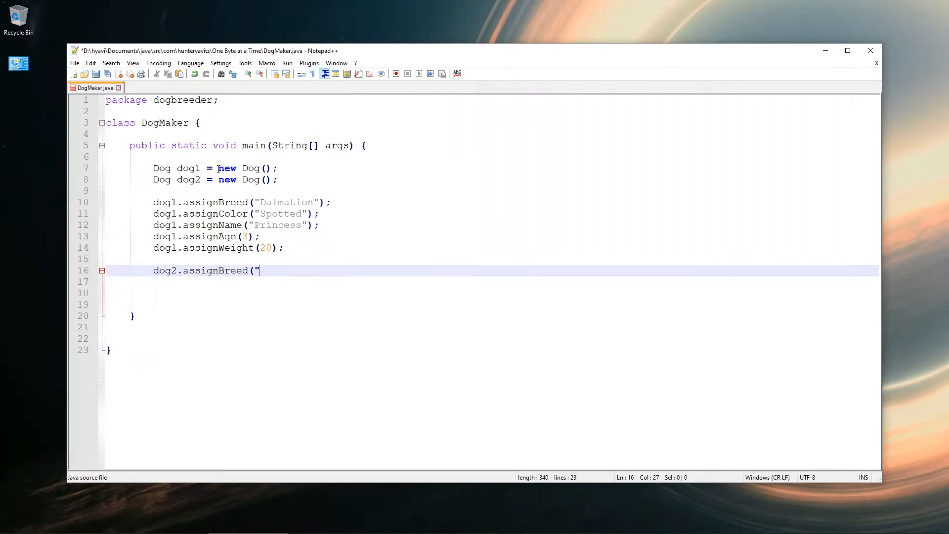
text(Dach)
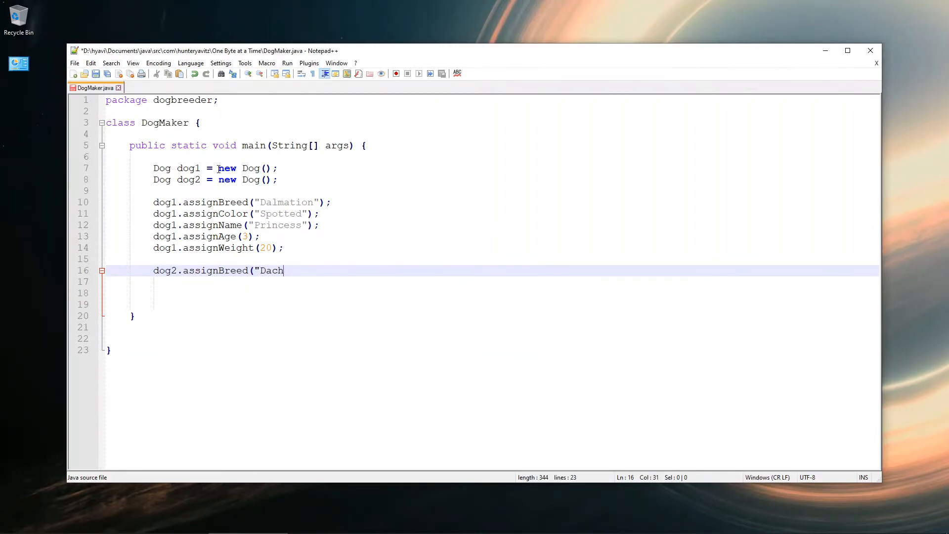
text(shund)
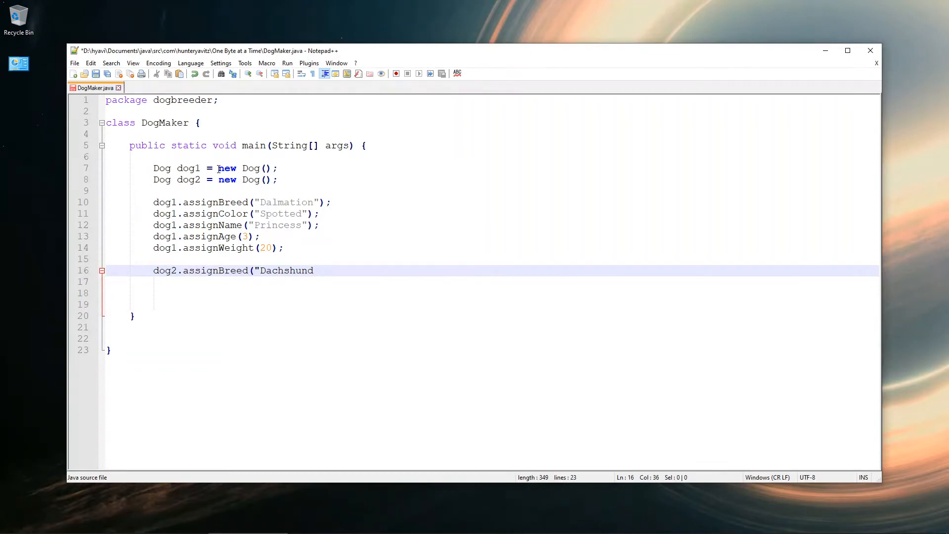
text(");)
click(493, 282)
text(dog2)
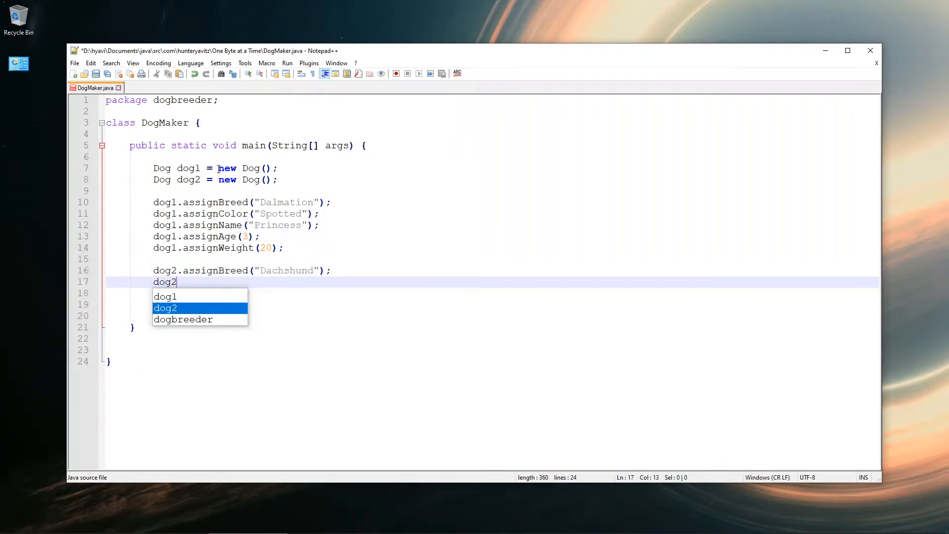
text(.assignColor()
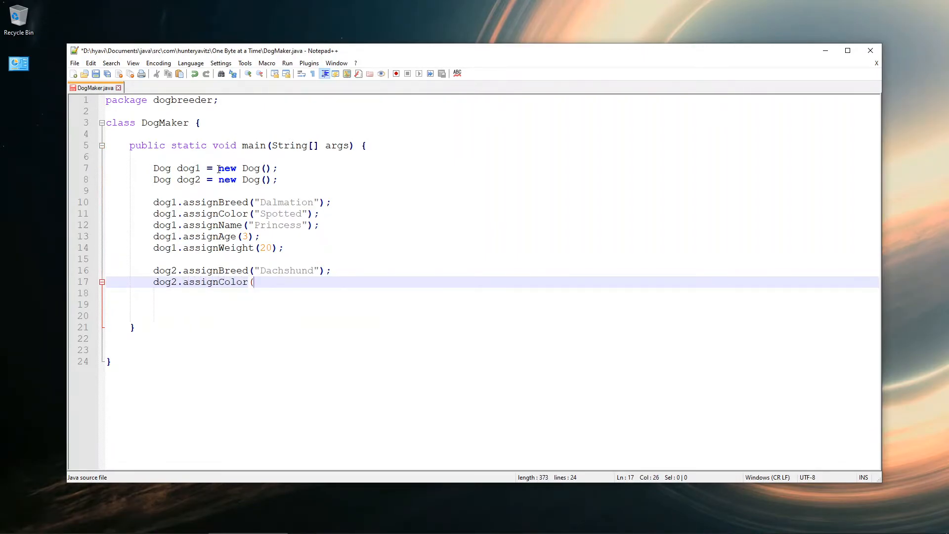
text("Black")
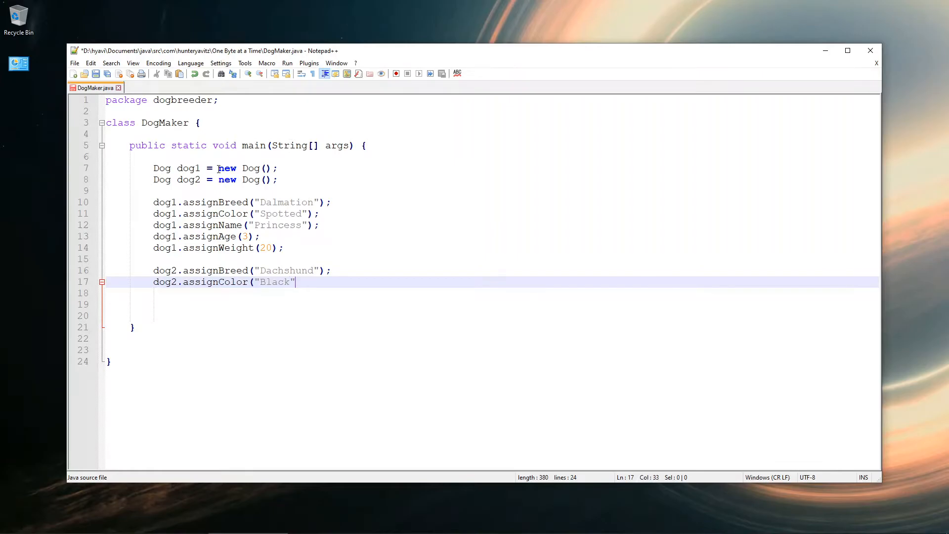
text();)
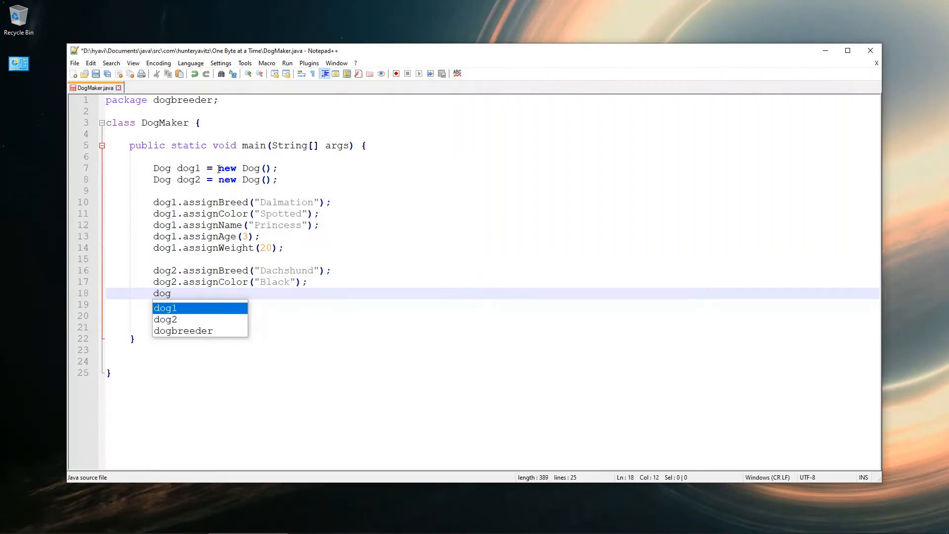
Assign dog2 the name "Fido", age 5 and weight 8, adding blank lines below
text(2.assignName()
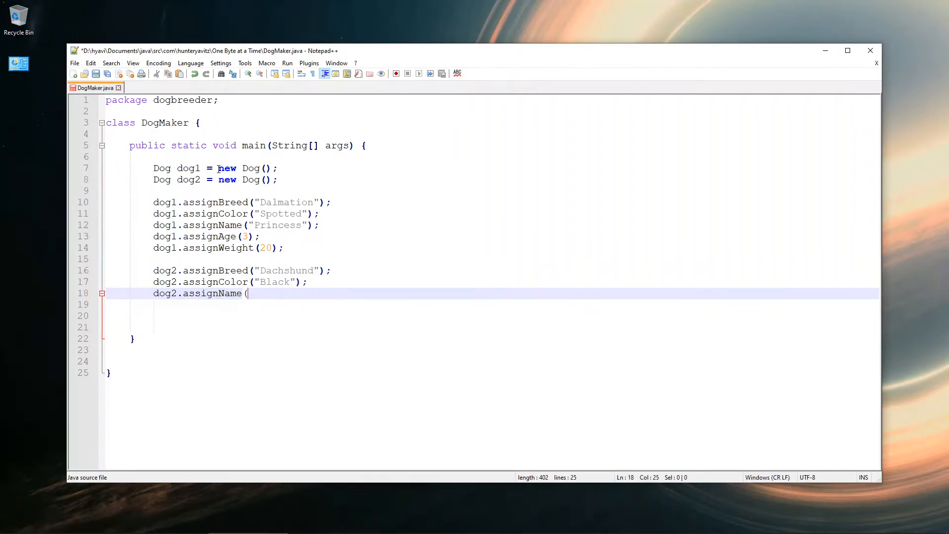
text(")
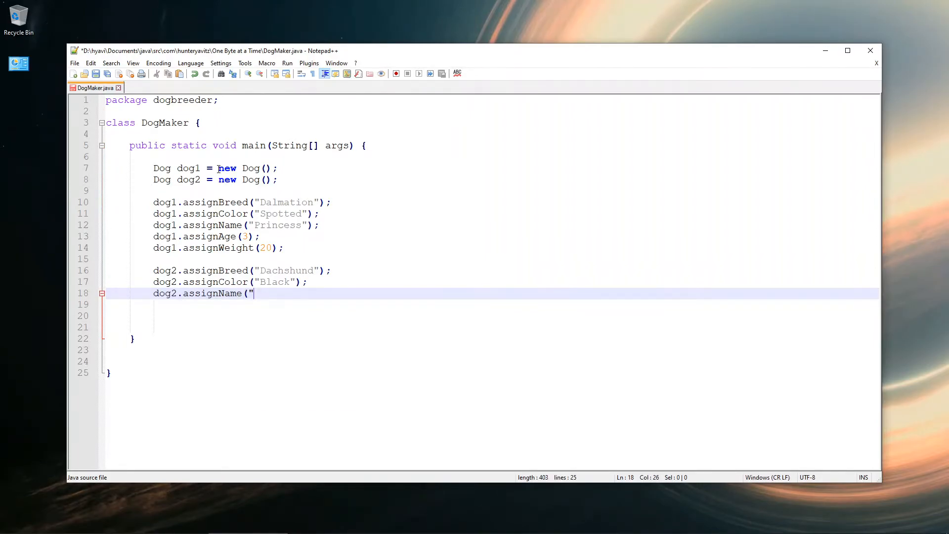
text(Fido");)
click(492, 304)
text(dog)
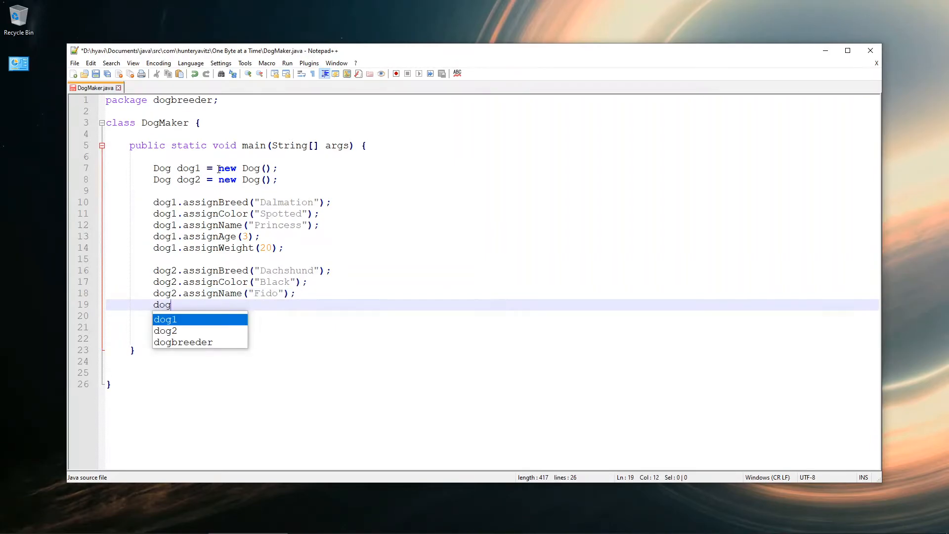
text(2.assignAge(")
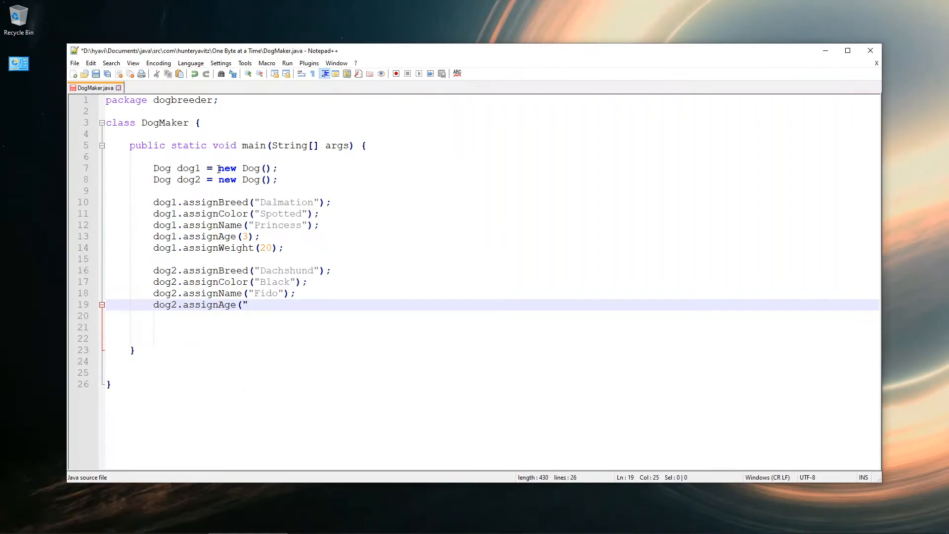
text(5);)
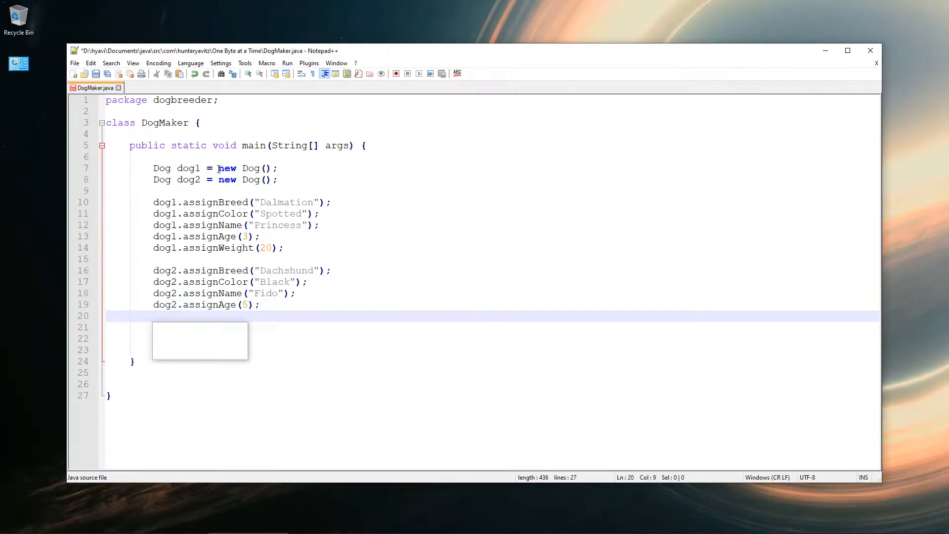
text(dog2.assignWeight()
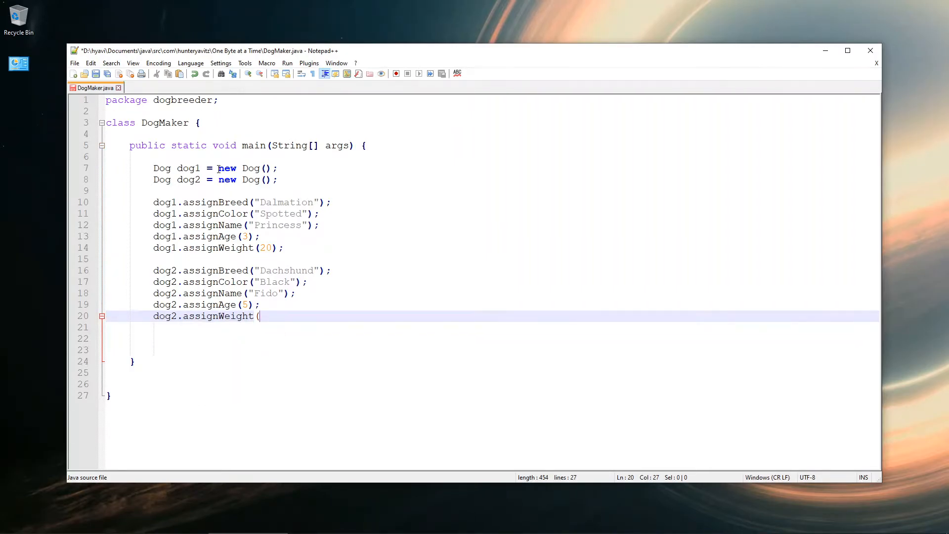
text(8);)
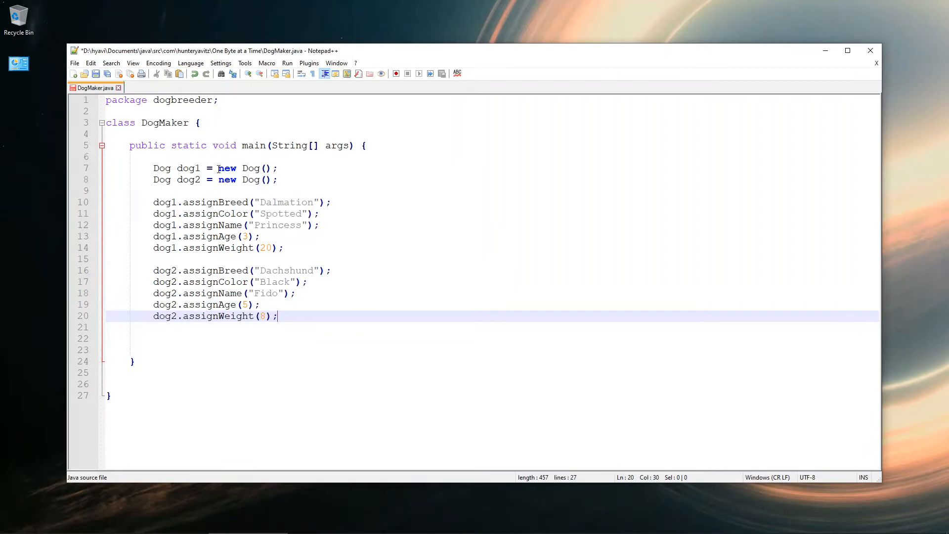
key(enter)
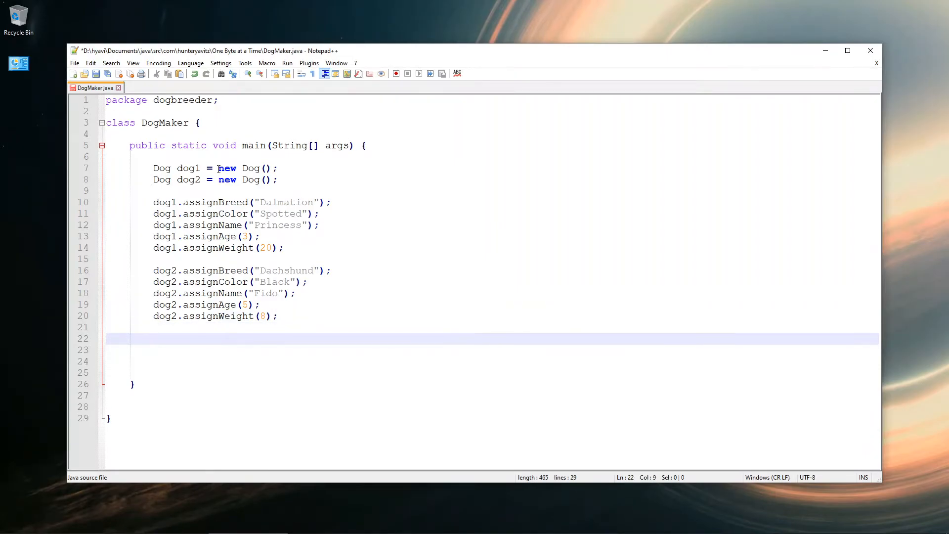
click(154, 339)
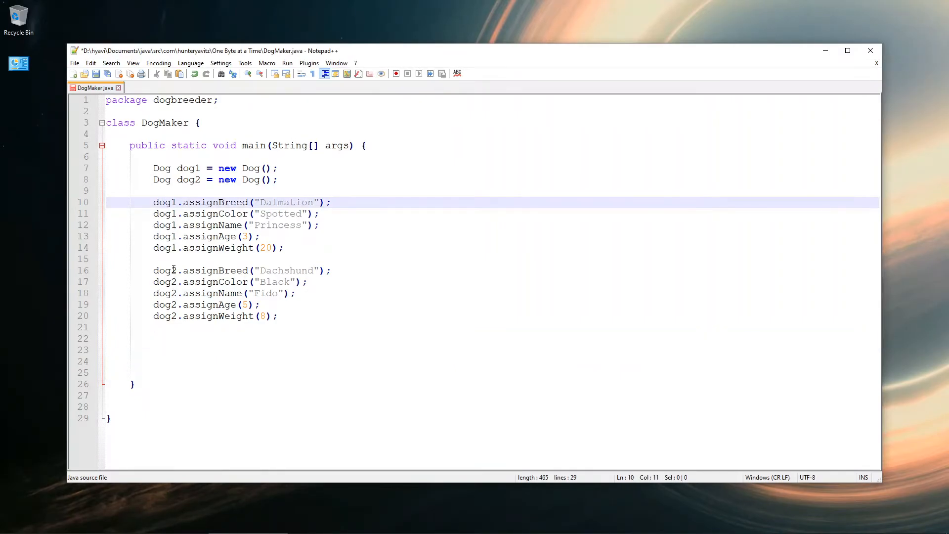
click(178, 202)
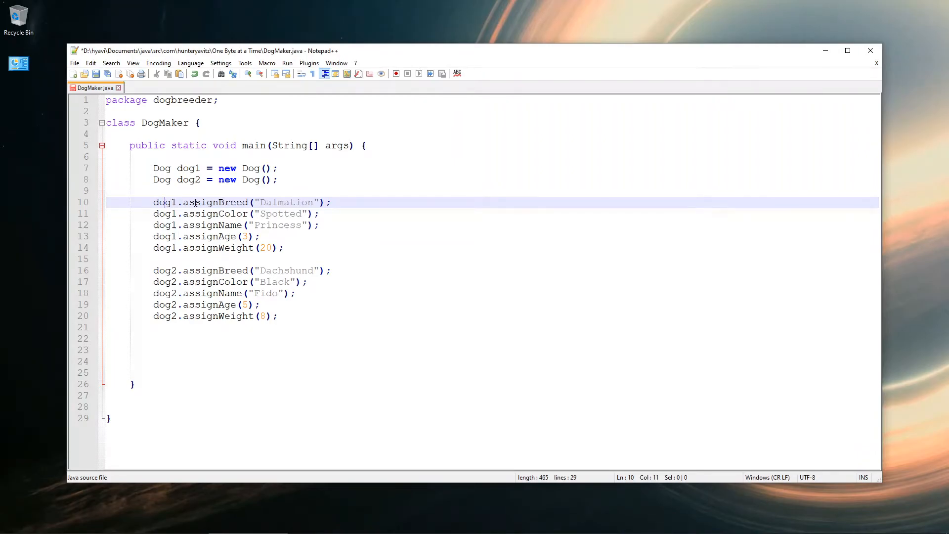
click(194, 202)
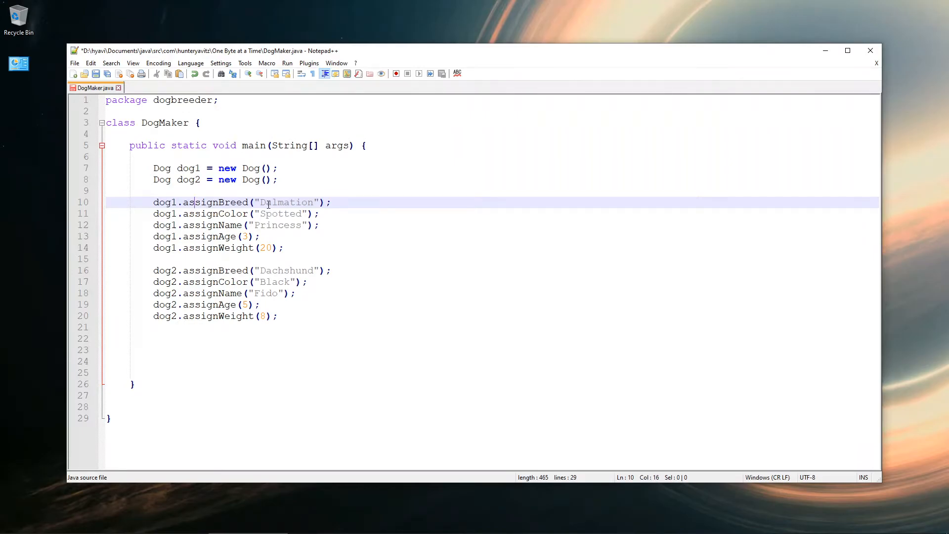
click(313, 202)
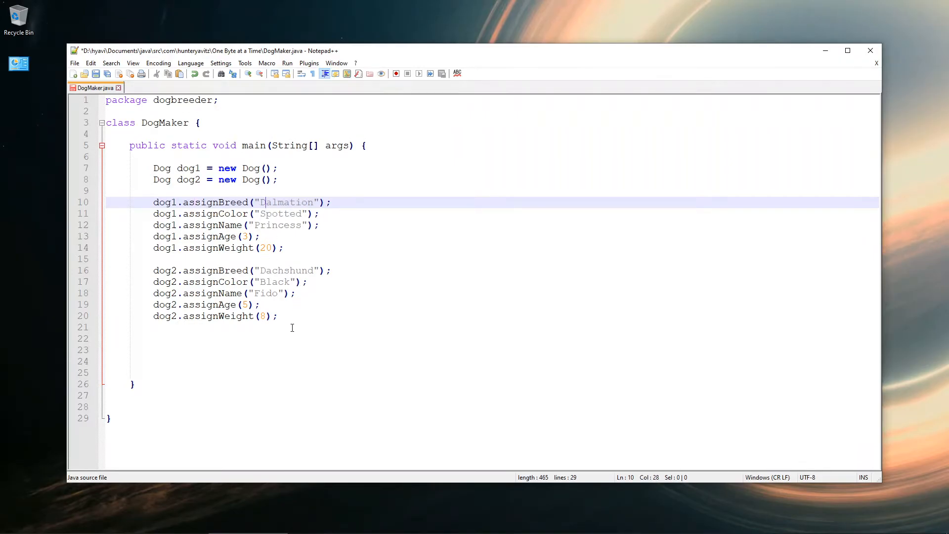
click(294, 339)
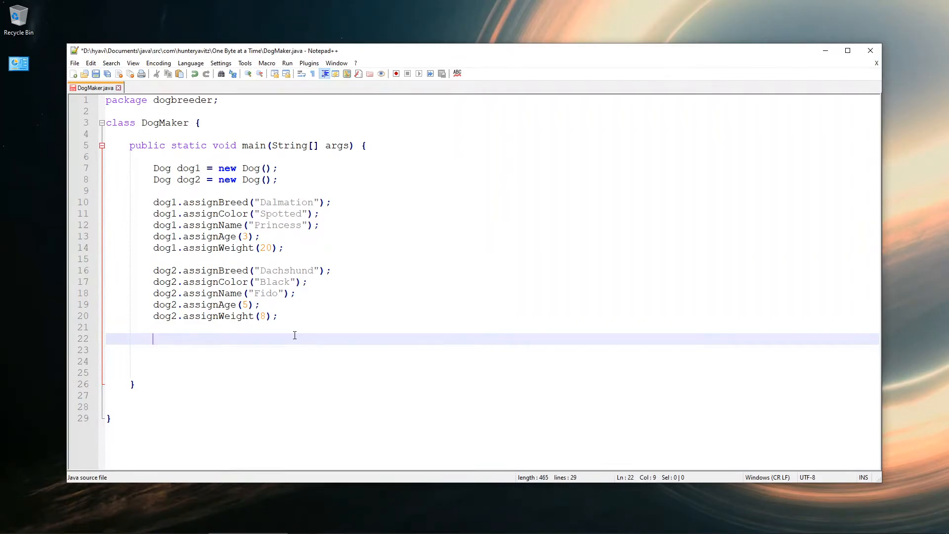
Add dog1.displayState(); and dog2.displayState(); calls to main
text(dog1.d)
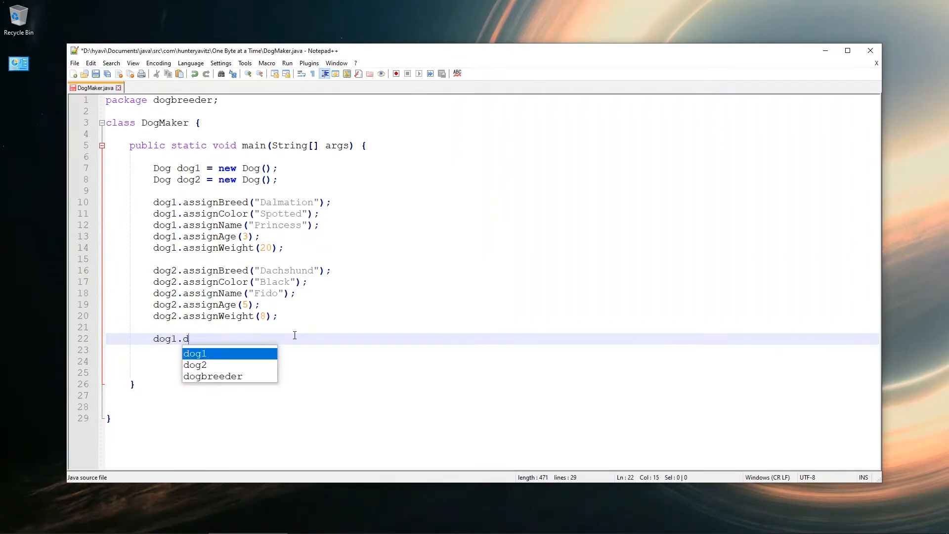
text(isplaySta)
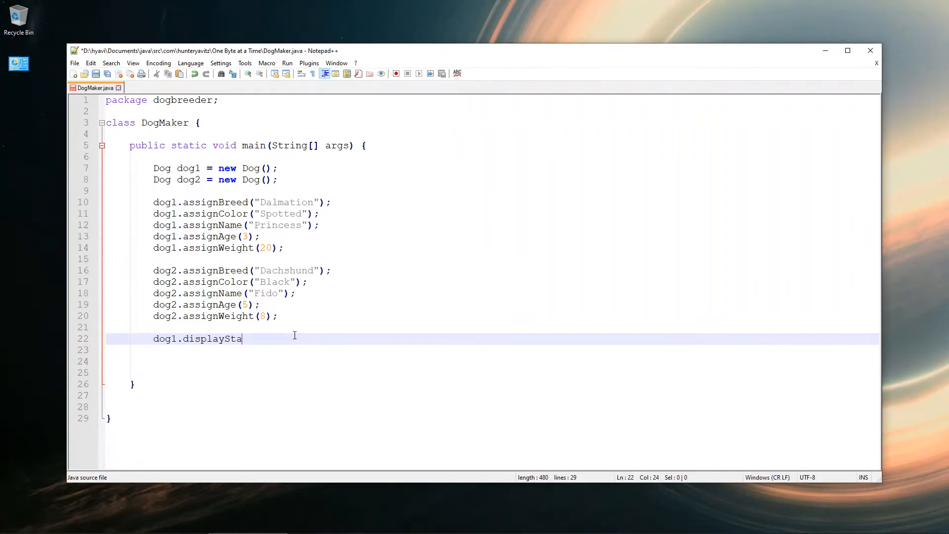
text(te();)
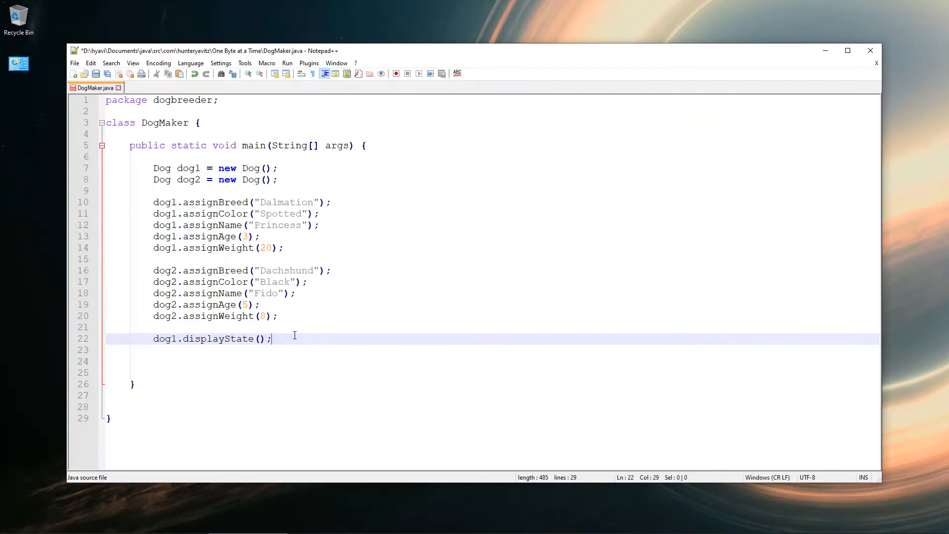
text(dog2.dispa)
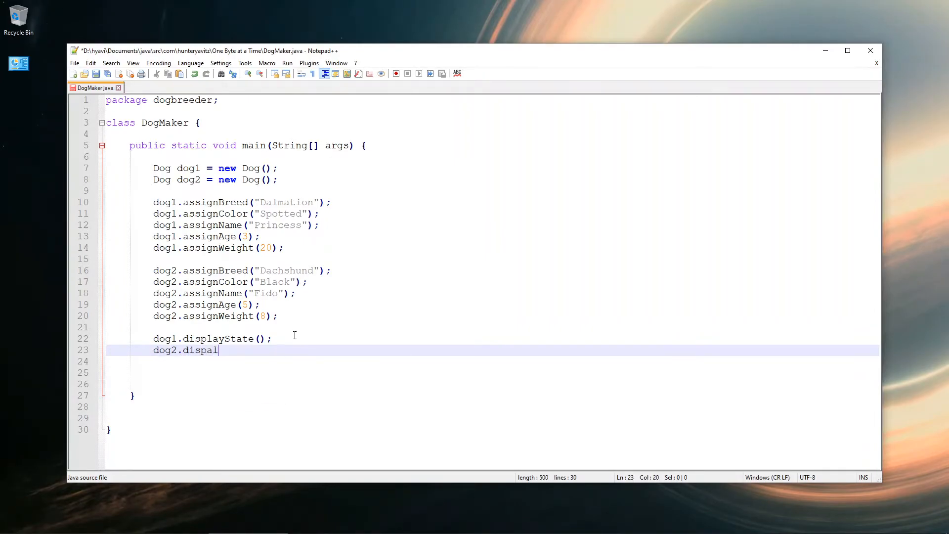
text(lyS)
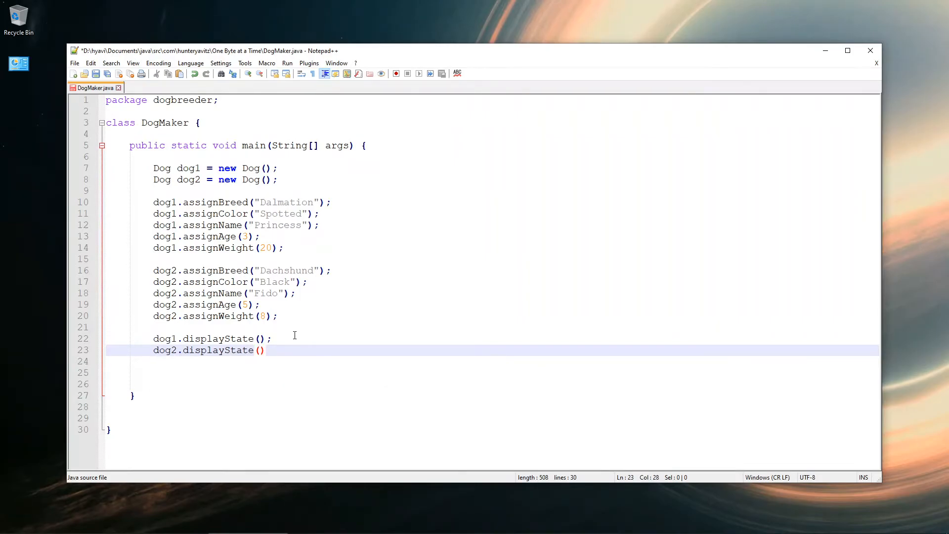
text(;)
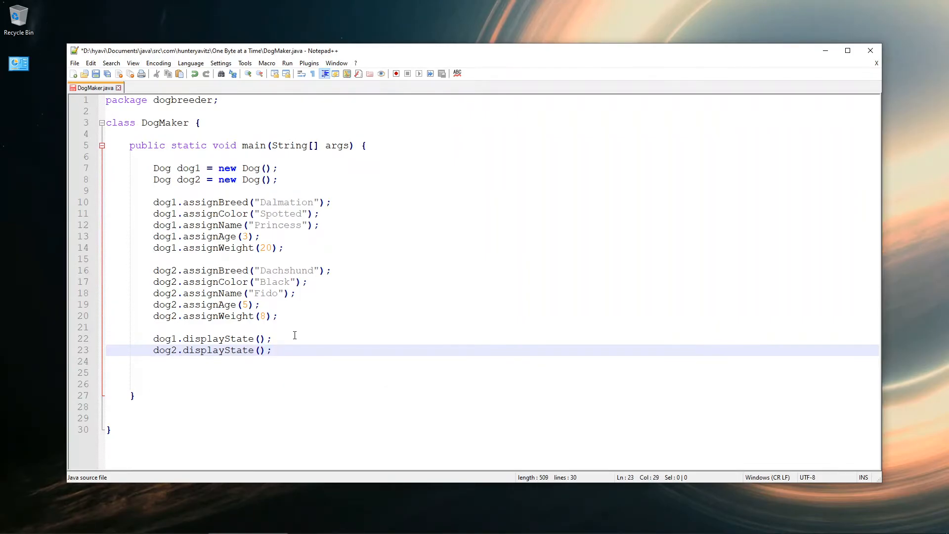
Delete the extra blank lines before main's closing brace
click(271, 350)
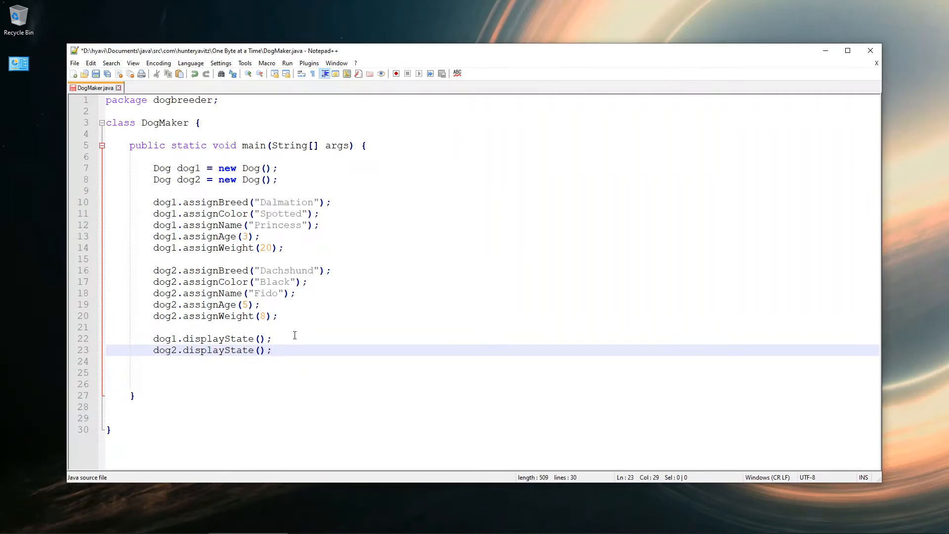
click(272, 350)
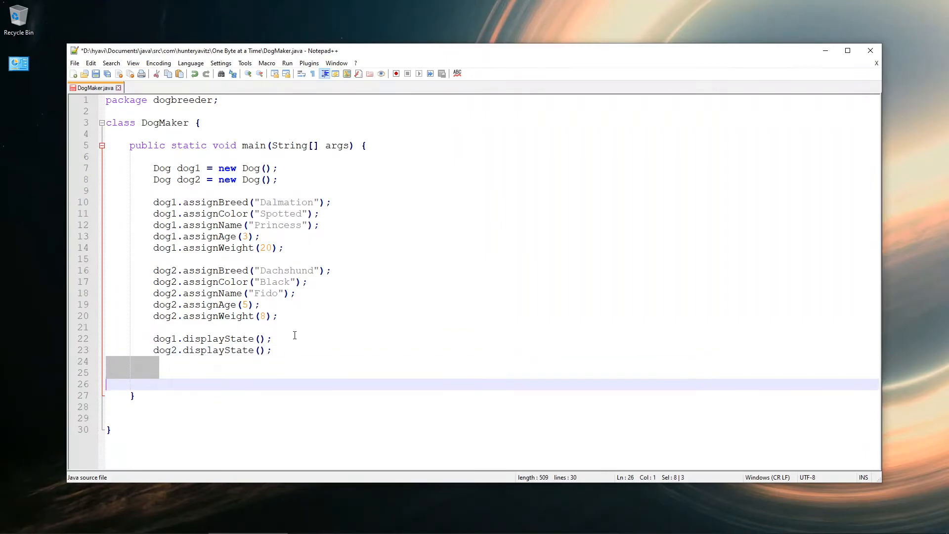
key(Delete)
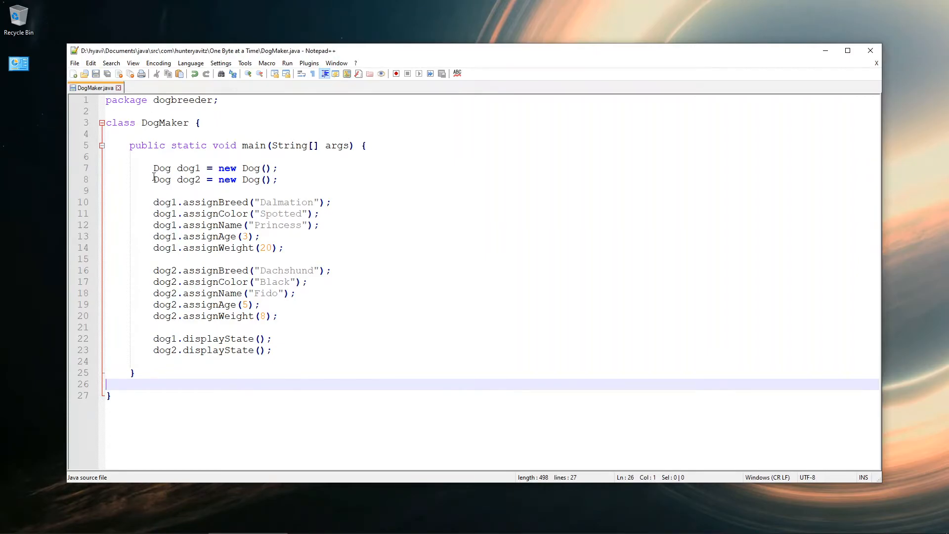
mouse_move(370, 505)
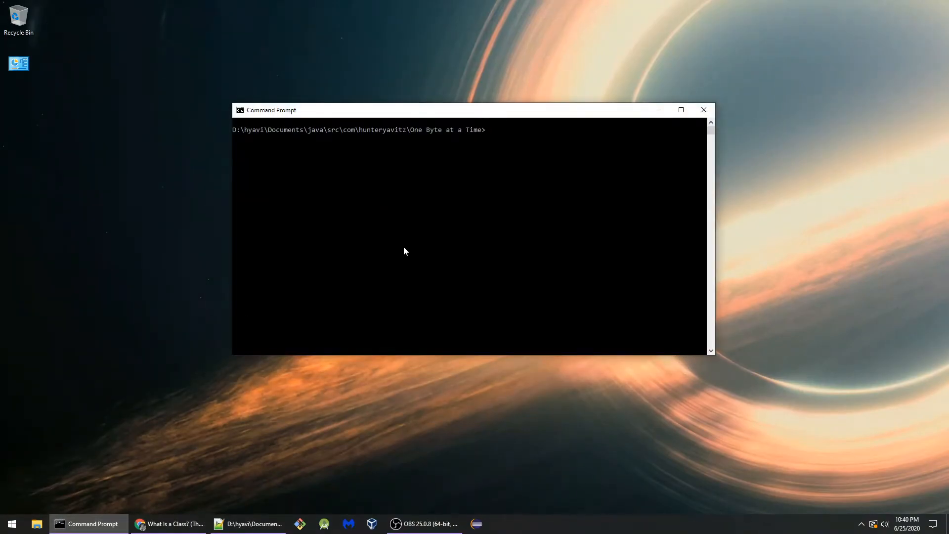
mouse_move(551, 138)
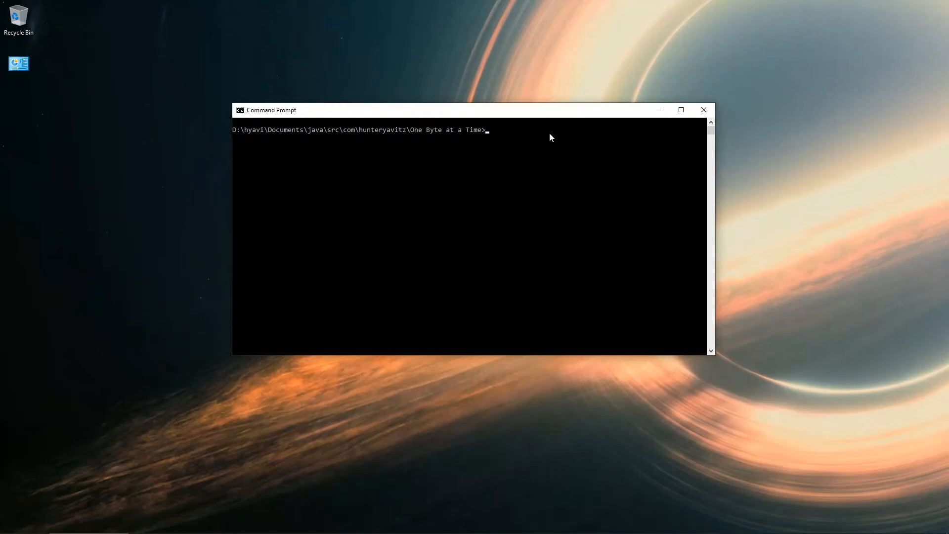
Run 'javac -d . Dog.java' to compile Dog into the package folder
text(javac)
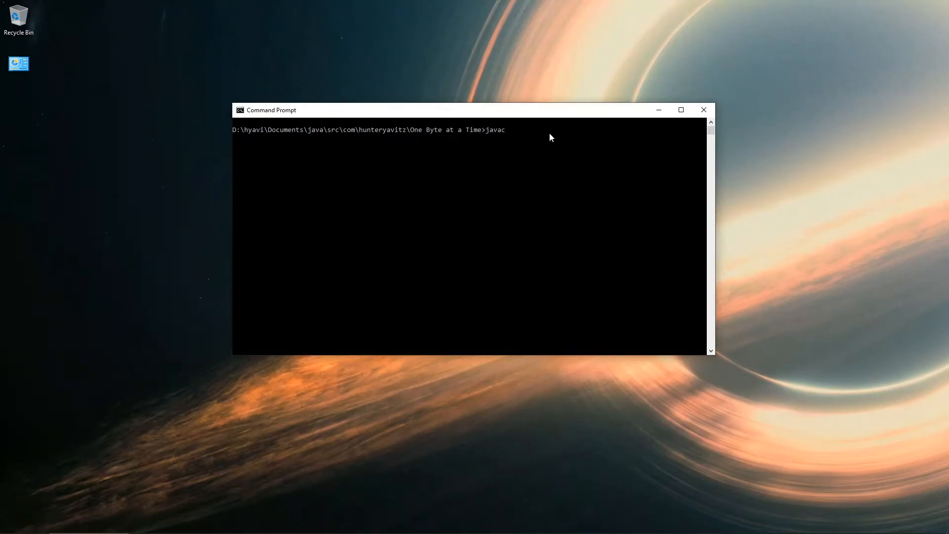
text(-d)
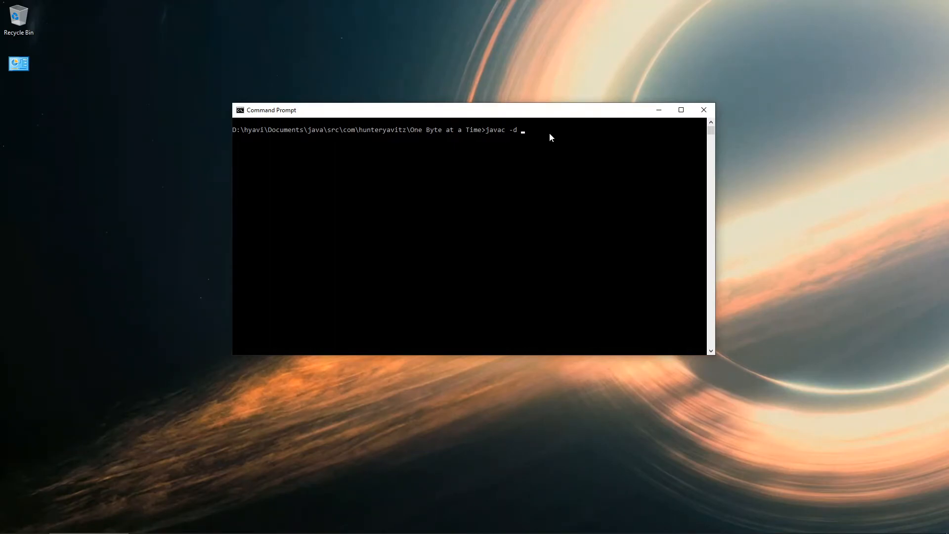
text(.)
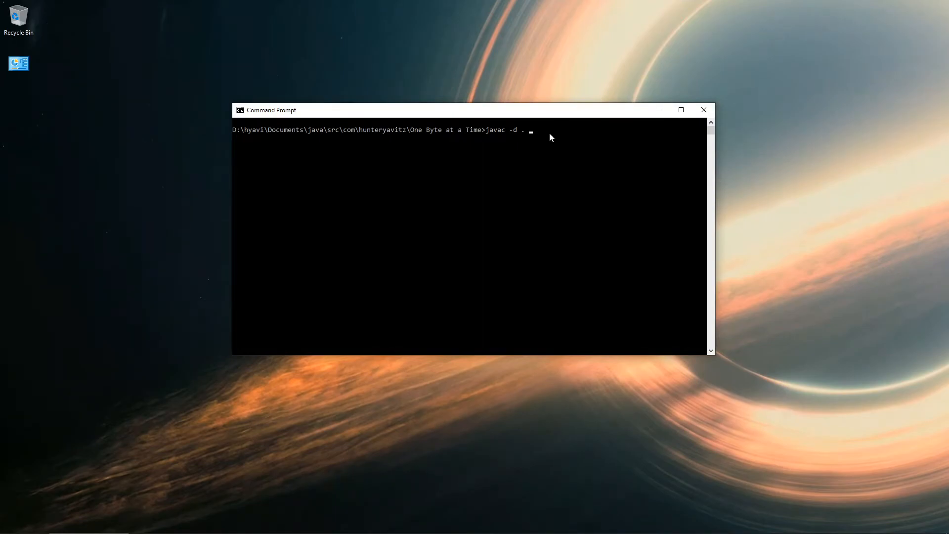
text(Dog)
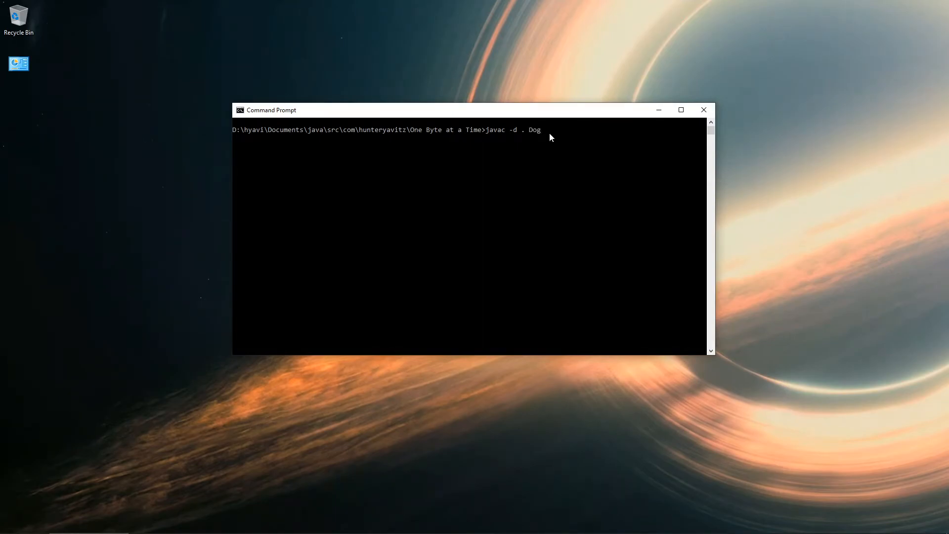
text(.java)
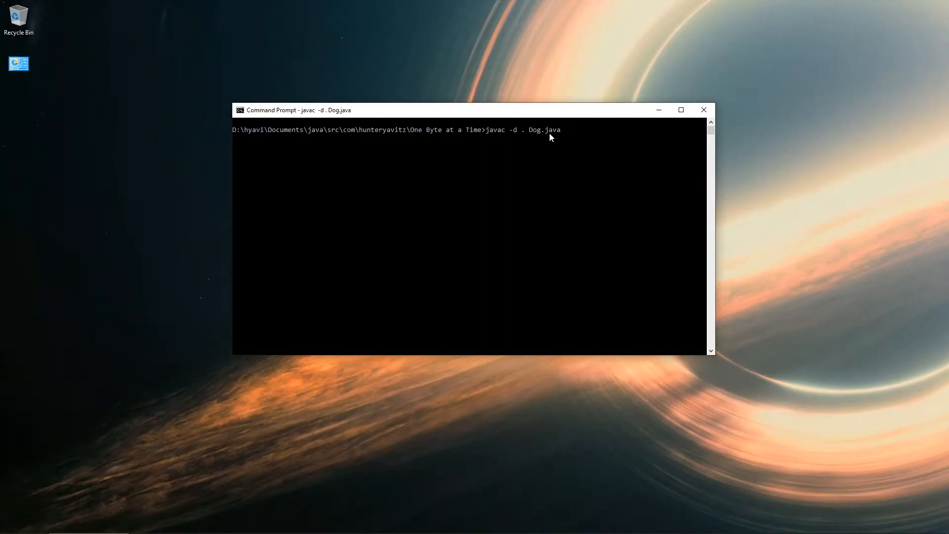
key(Return)
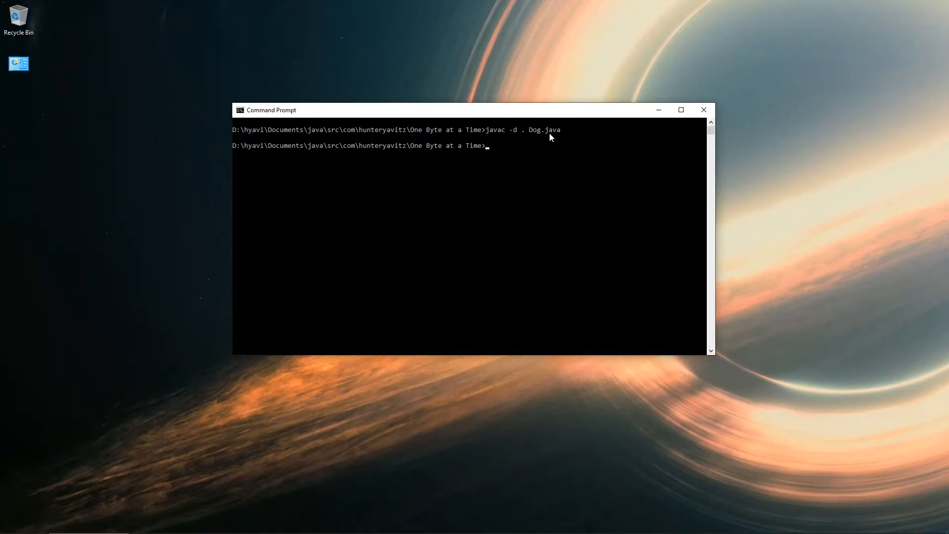
List the folder, enter dogbreeder, and confirm Dog.class is there
text(dir)
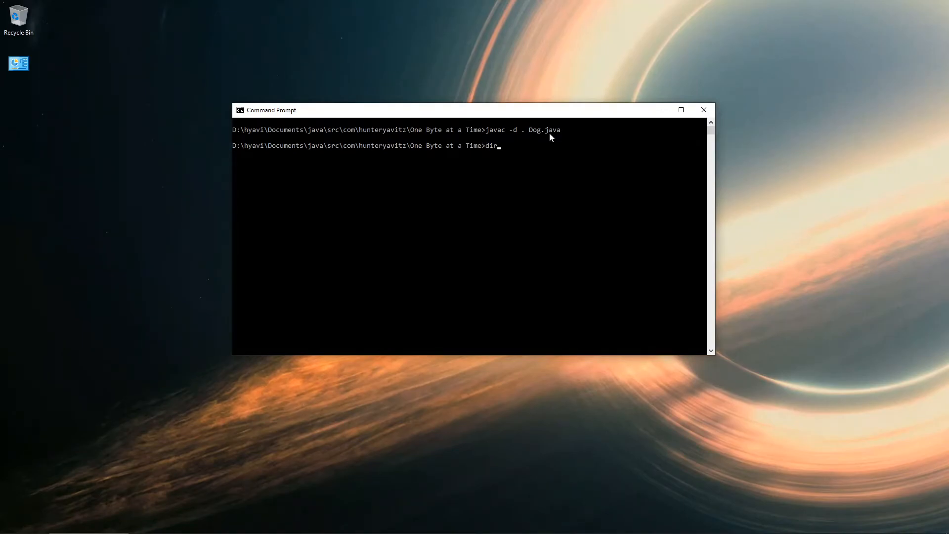
key(Return)
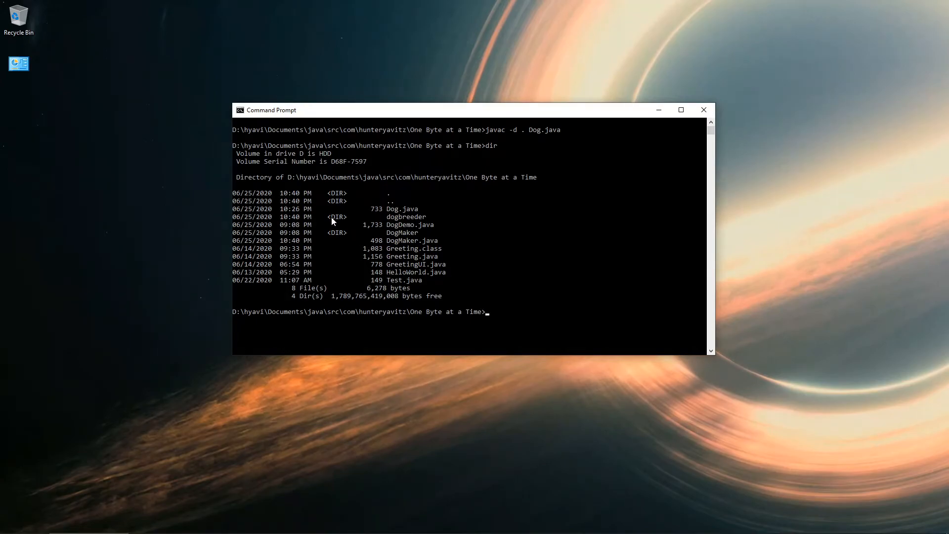
click(378, 216)
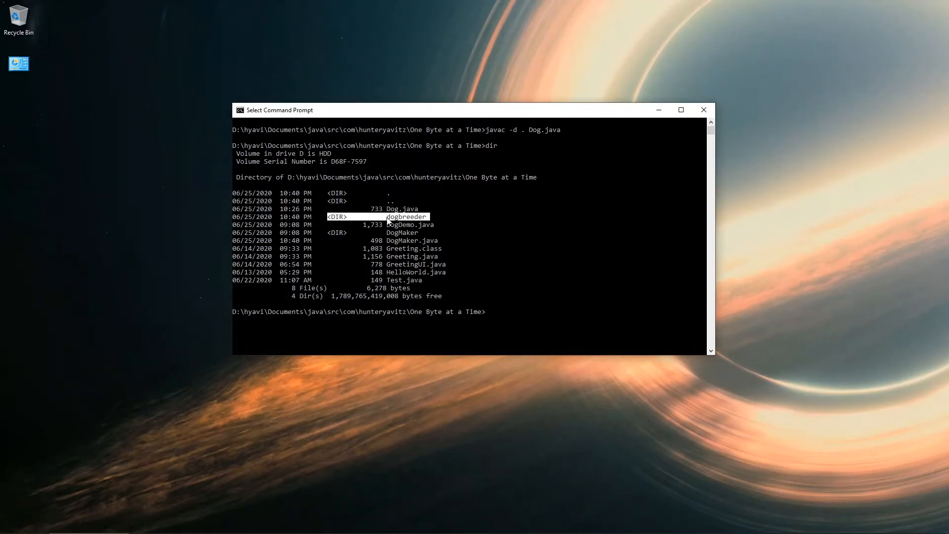
mouse_move(556, 278)
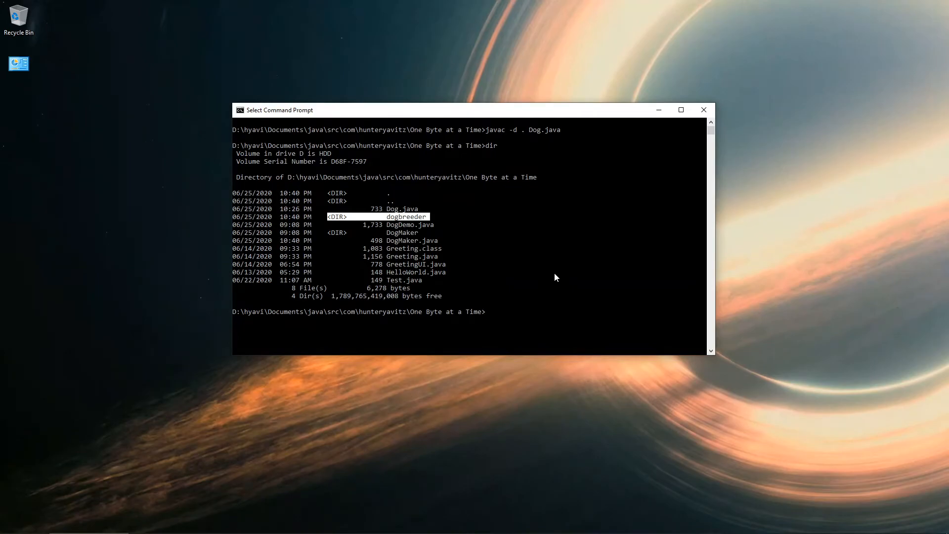
text(cd Dogbre)
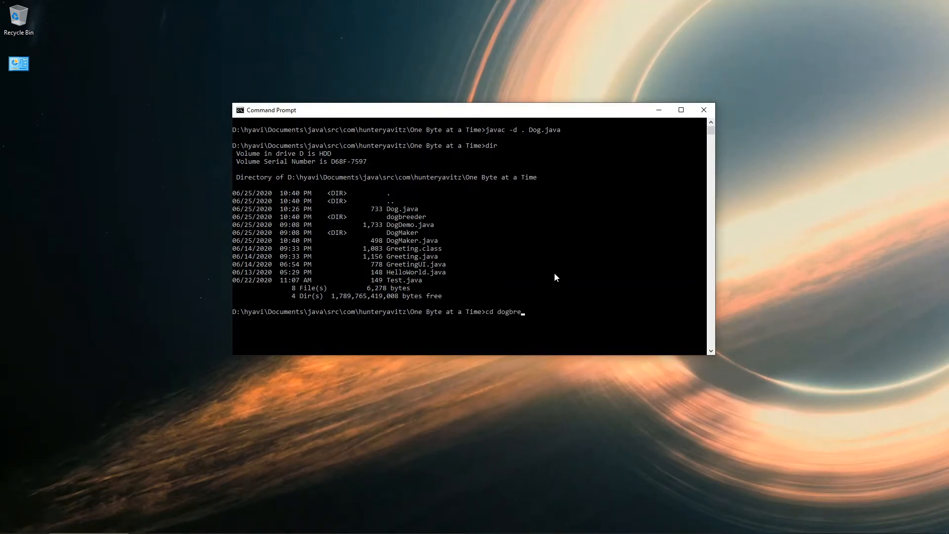
key(Return)
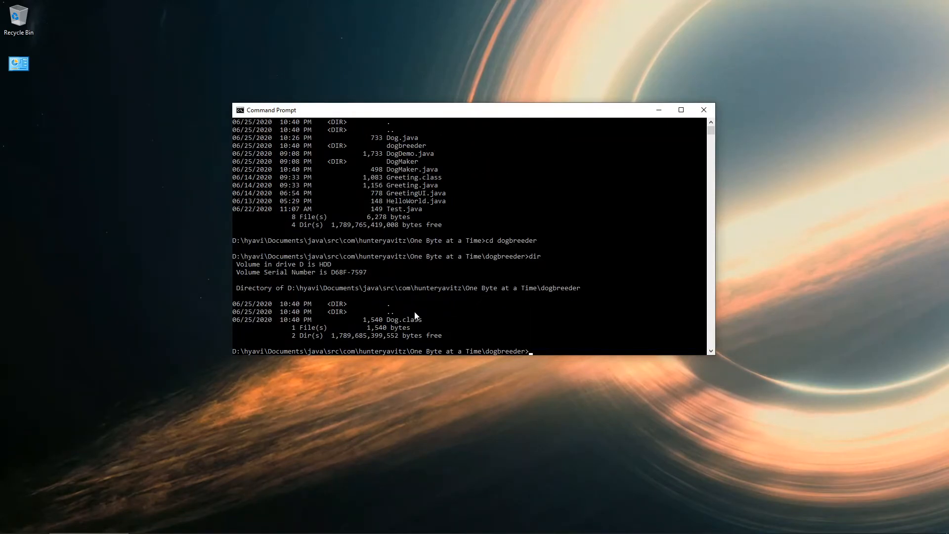
double_click(404, 319)
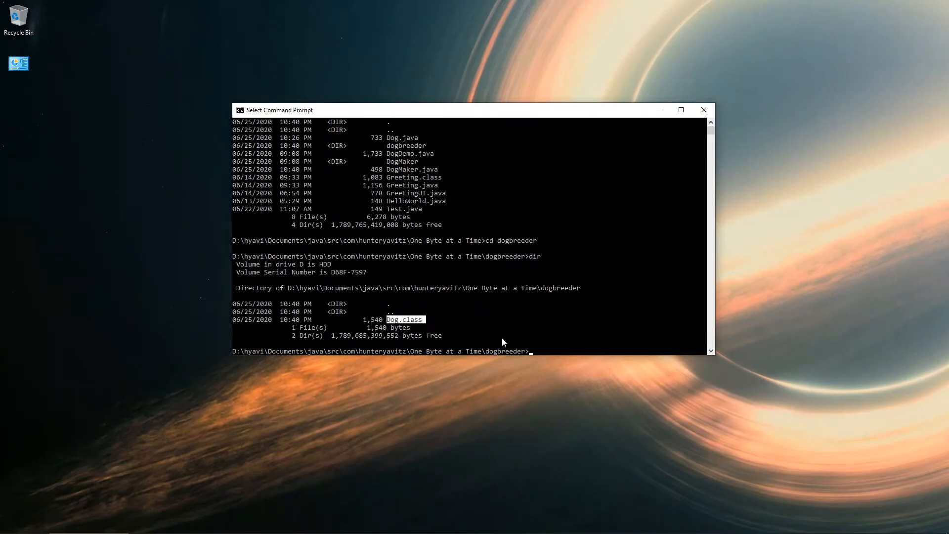
text(cd ..)
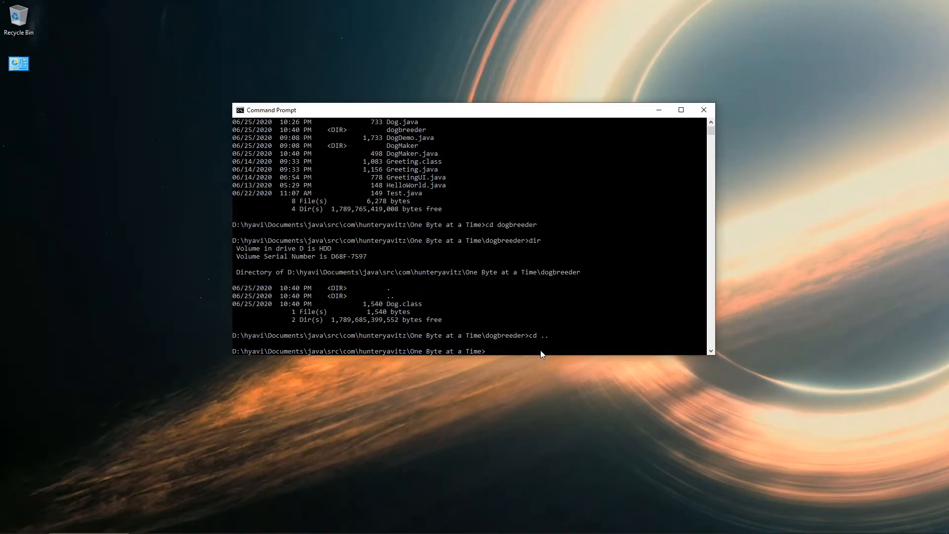
Compile DogMaker.java with 'javac -d .' into the dogbreeder package
text(javac)
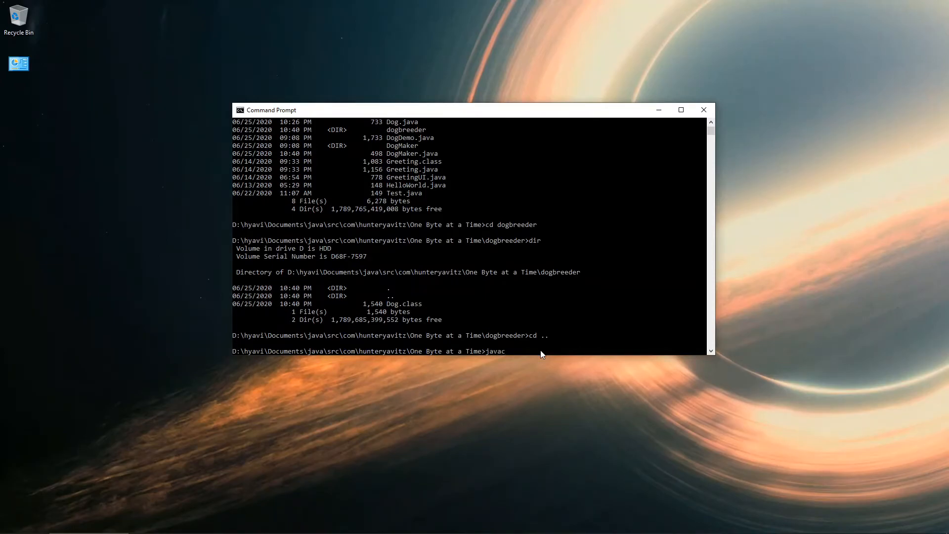
text(-d)
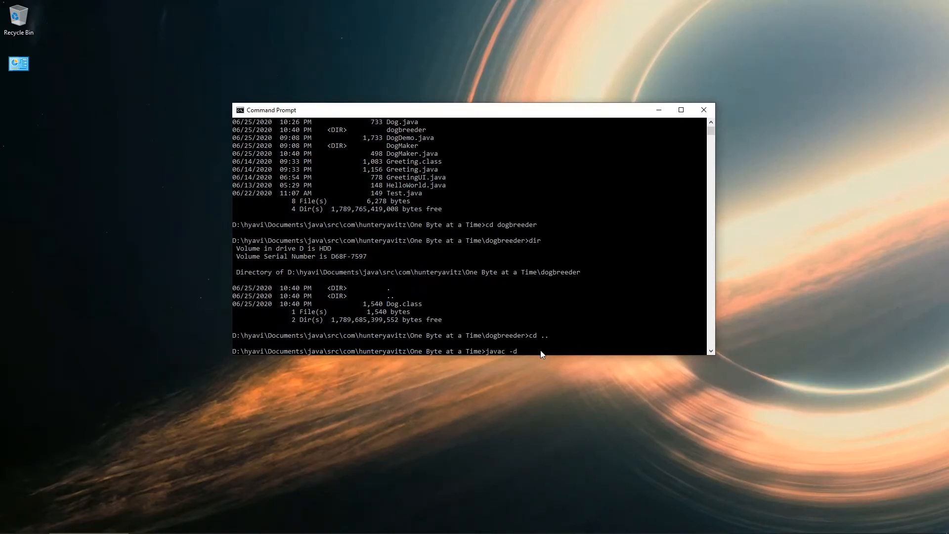
text(.)
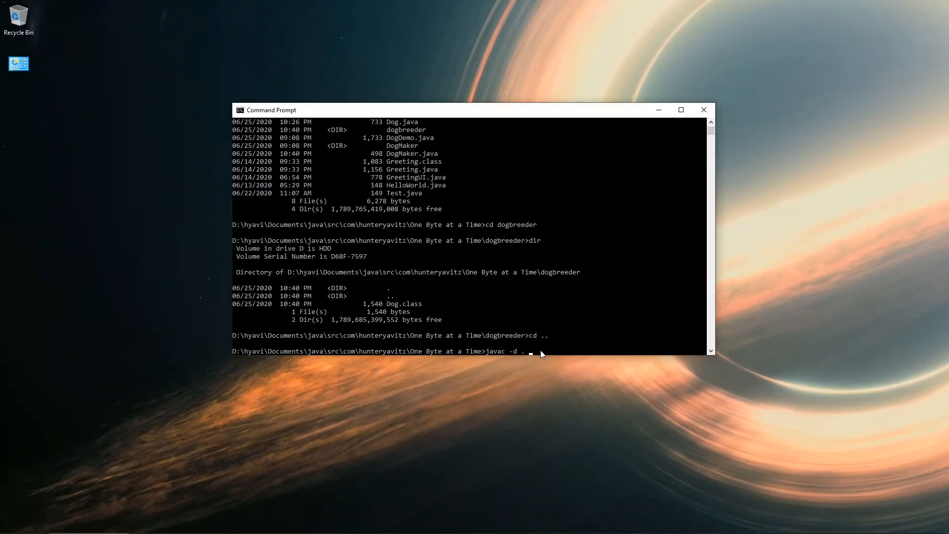
text(DogMaker.java)
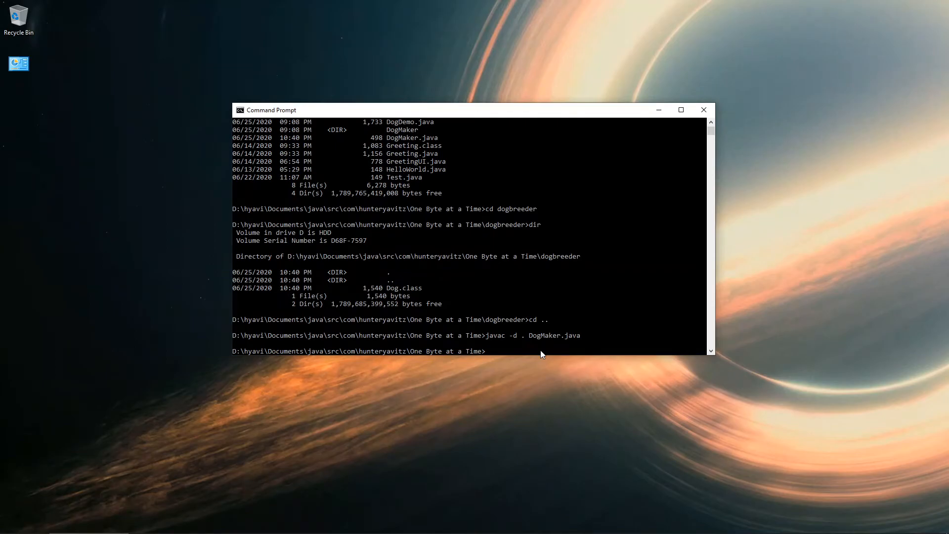
Enter dogbreeder, confirm DogMaker.class exists, and return to the parent folder
text(cd dogbreeder)
text(dir)
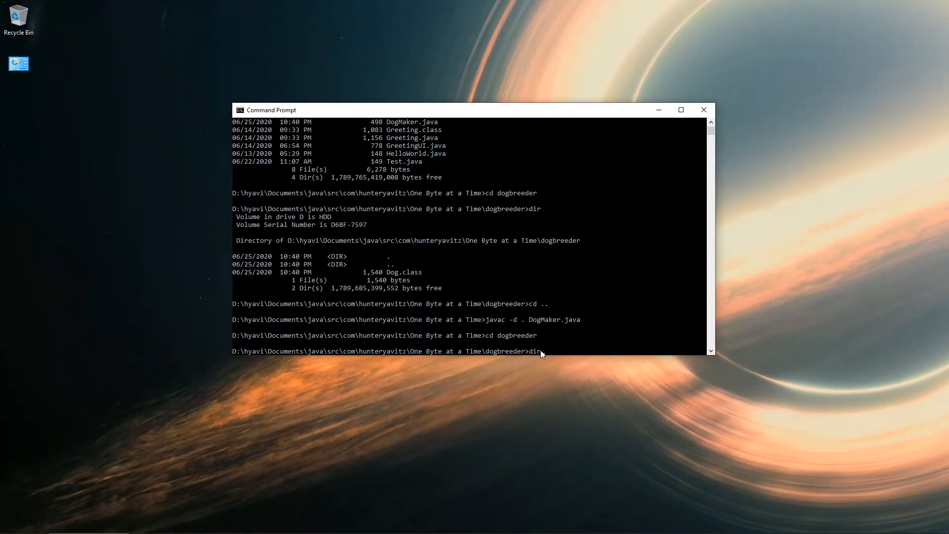
key(Return)
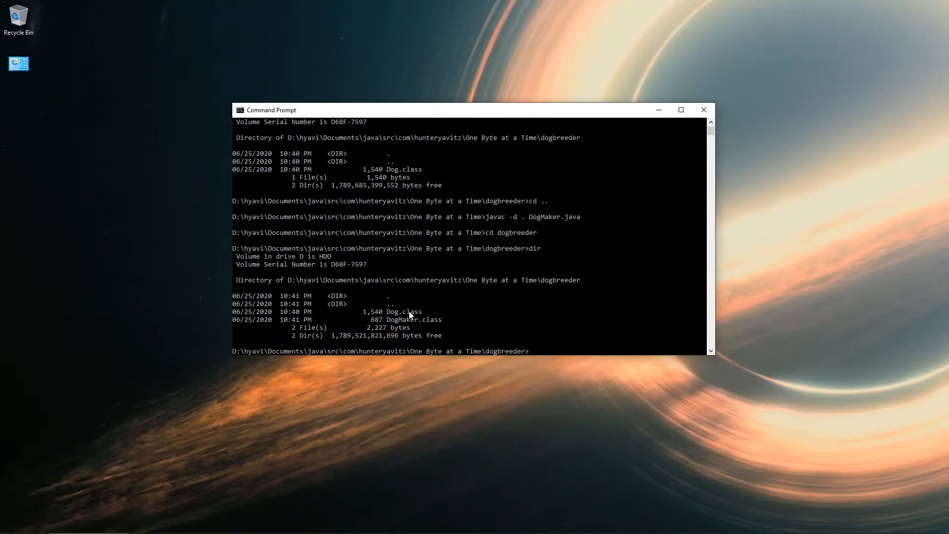
double_click(414, 319)
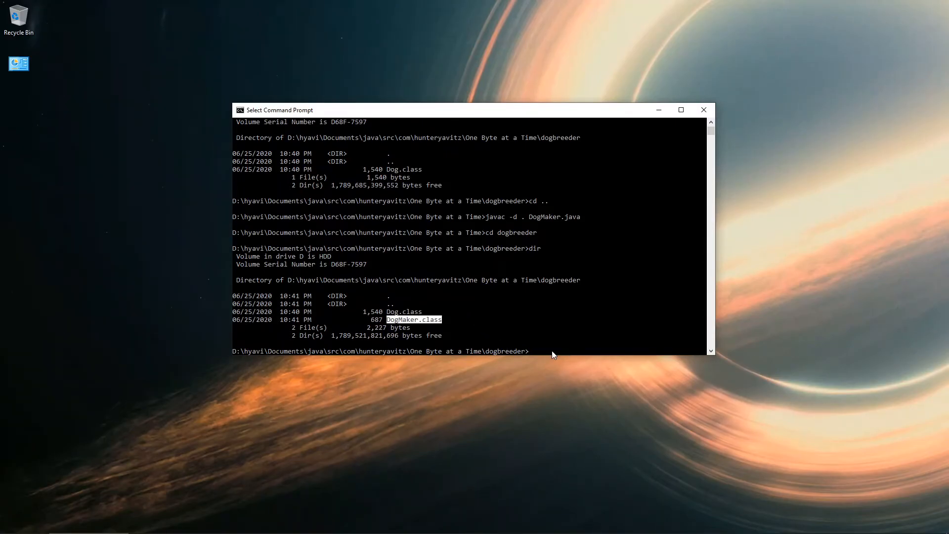
text(cd)
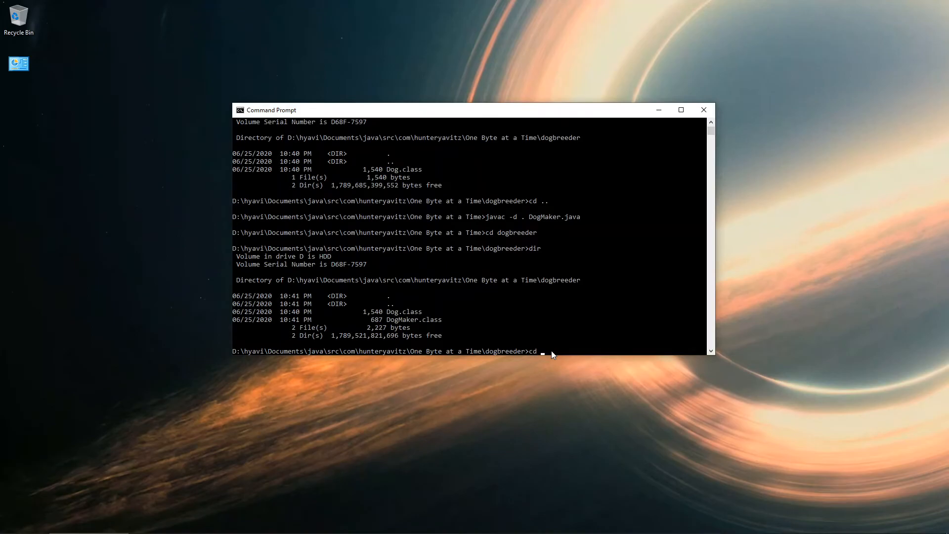
key(Return)
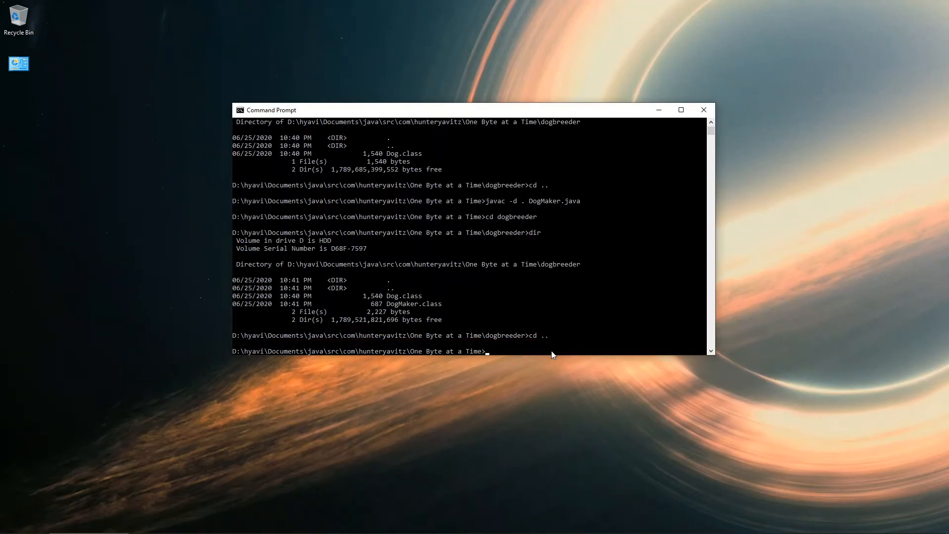
Run 'java DogMaker', then 'java dogbreeder.DogMaker' to print Princess and Fido's details
text(java)
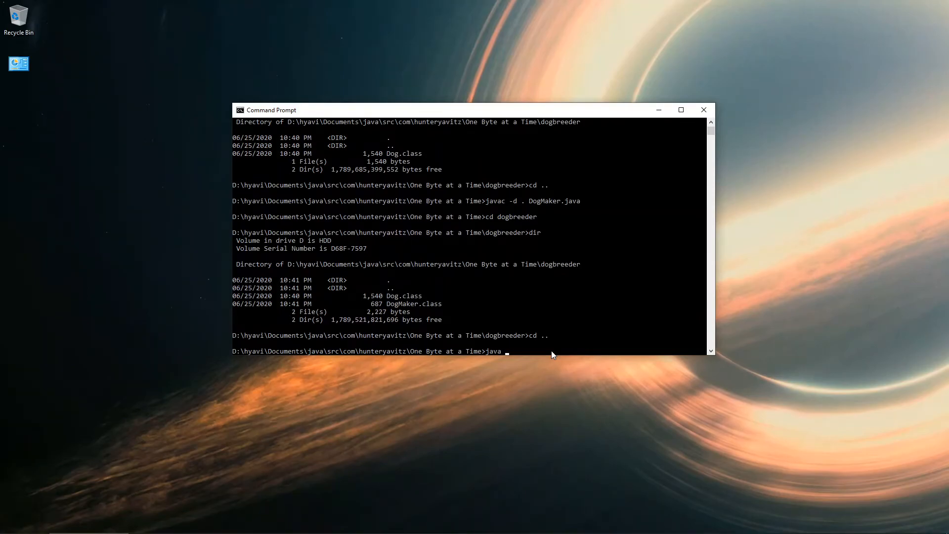
text(DogMaker)
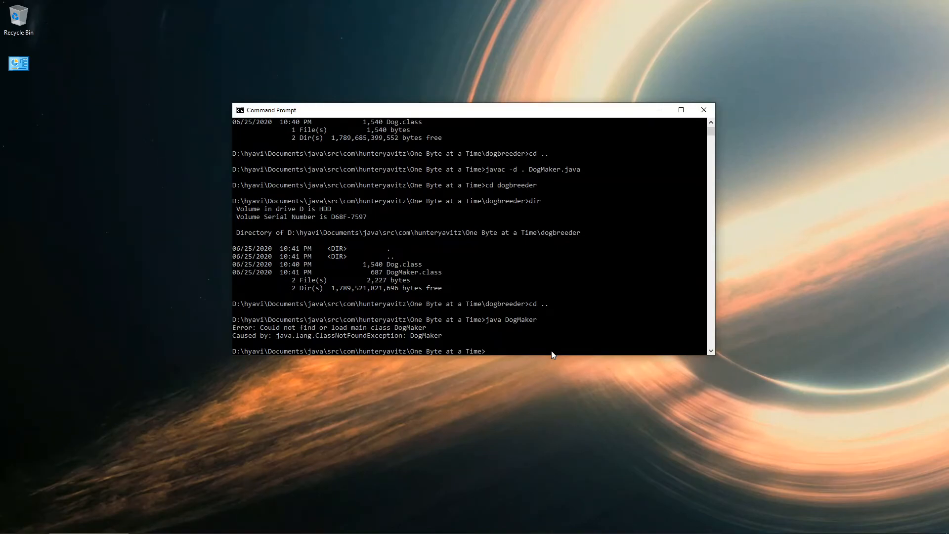
text(java)
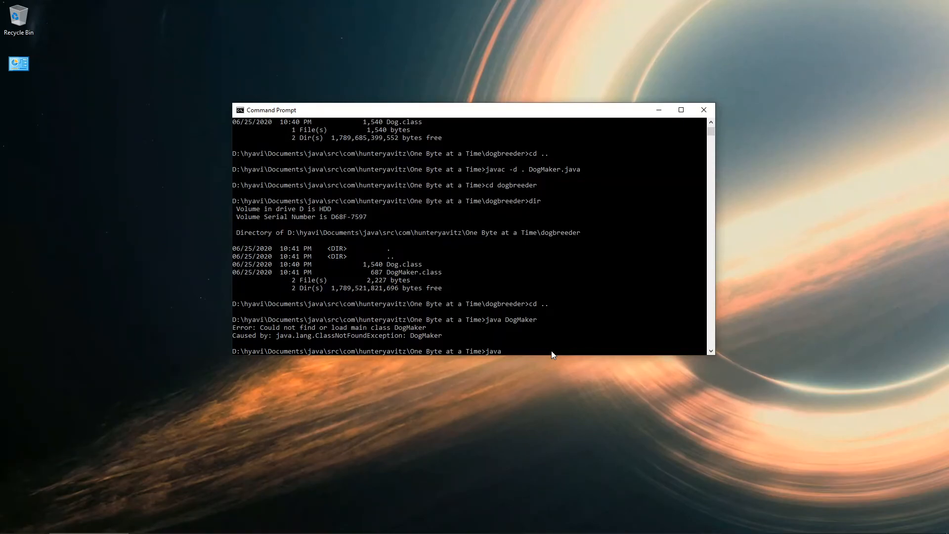
text(dogbreeder.DogMake)
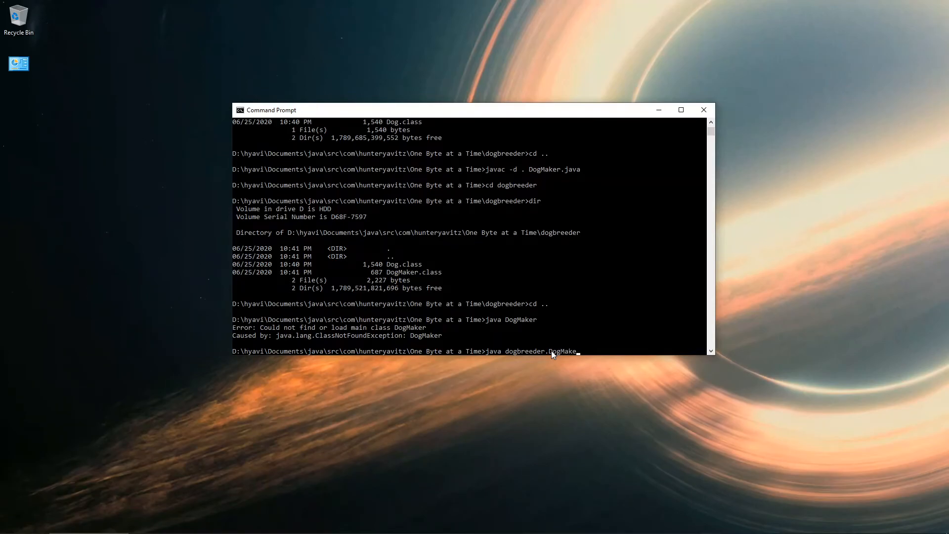
key(Return)
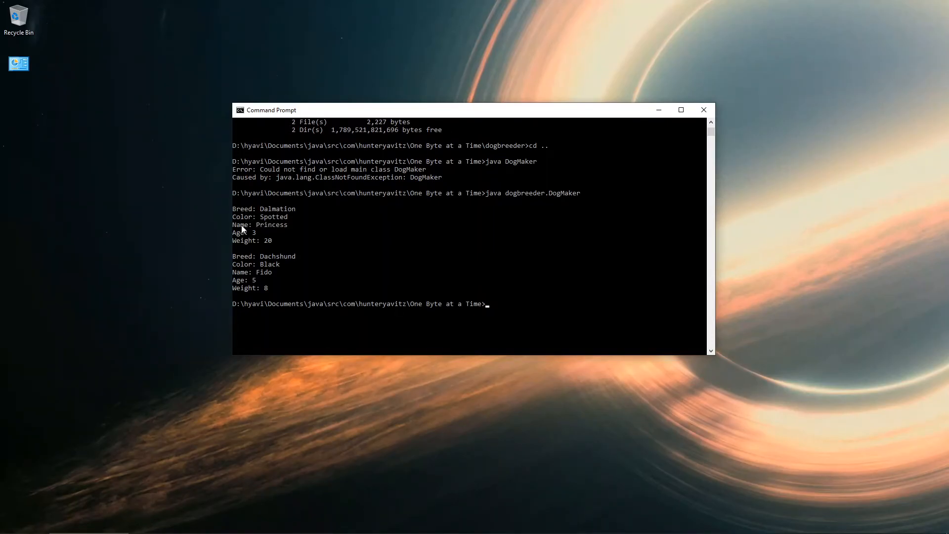
mouse_move(273, 244)
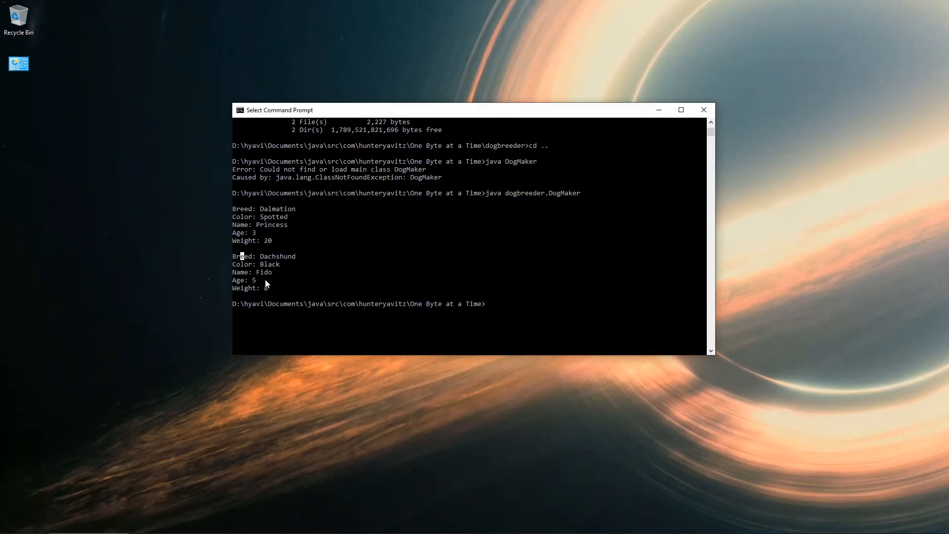
mouse_move(270, 289)
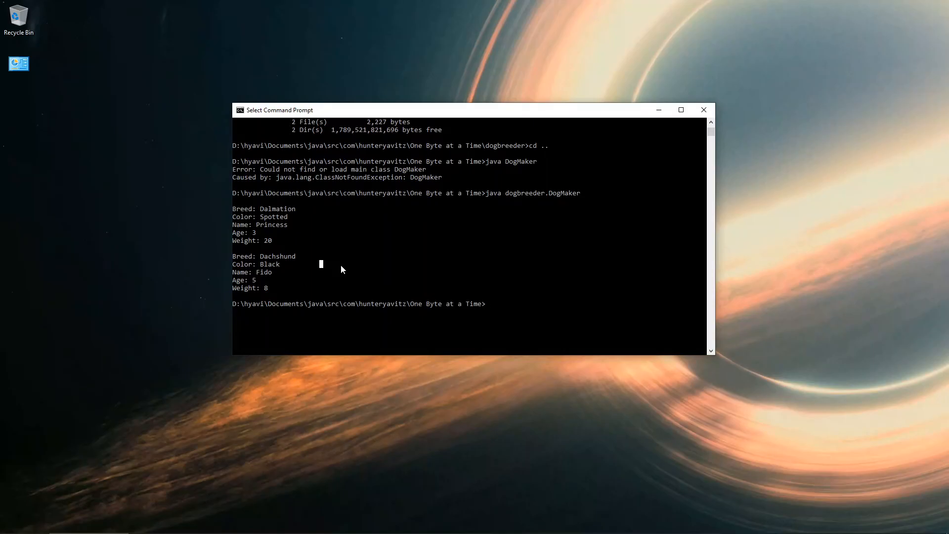
mouse_move(659, 110)
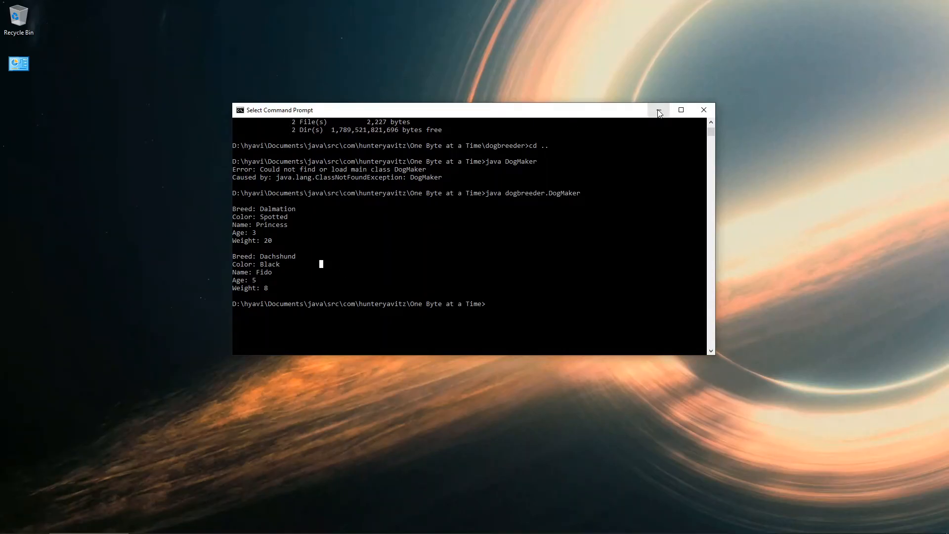